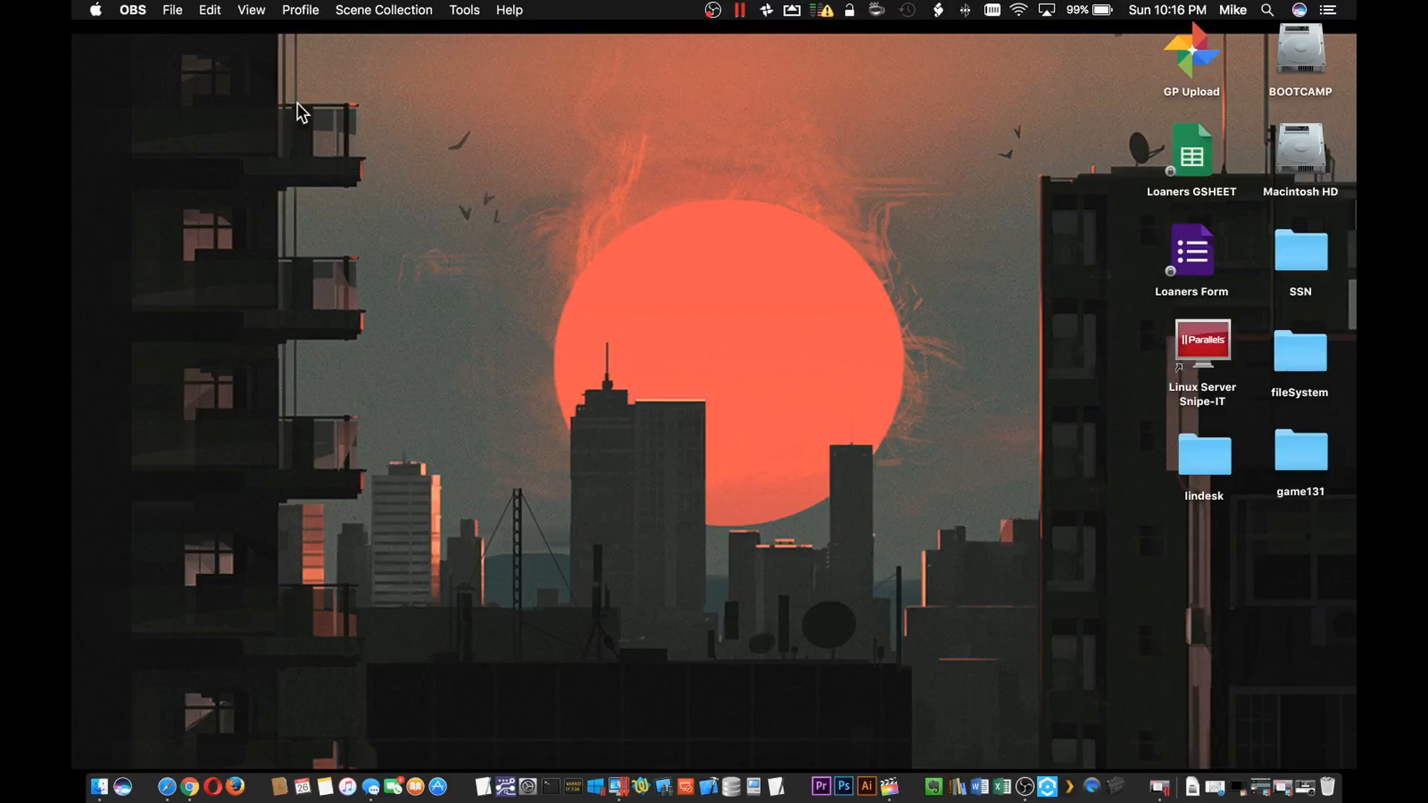
mouse_move(348, 295)
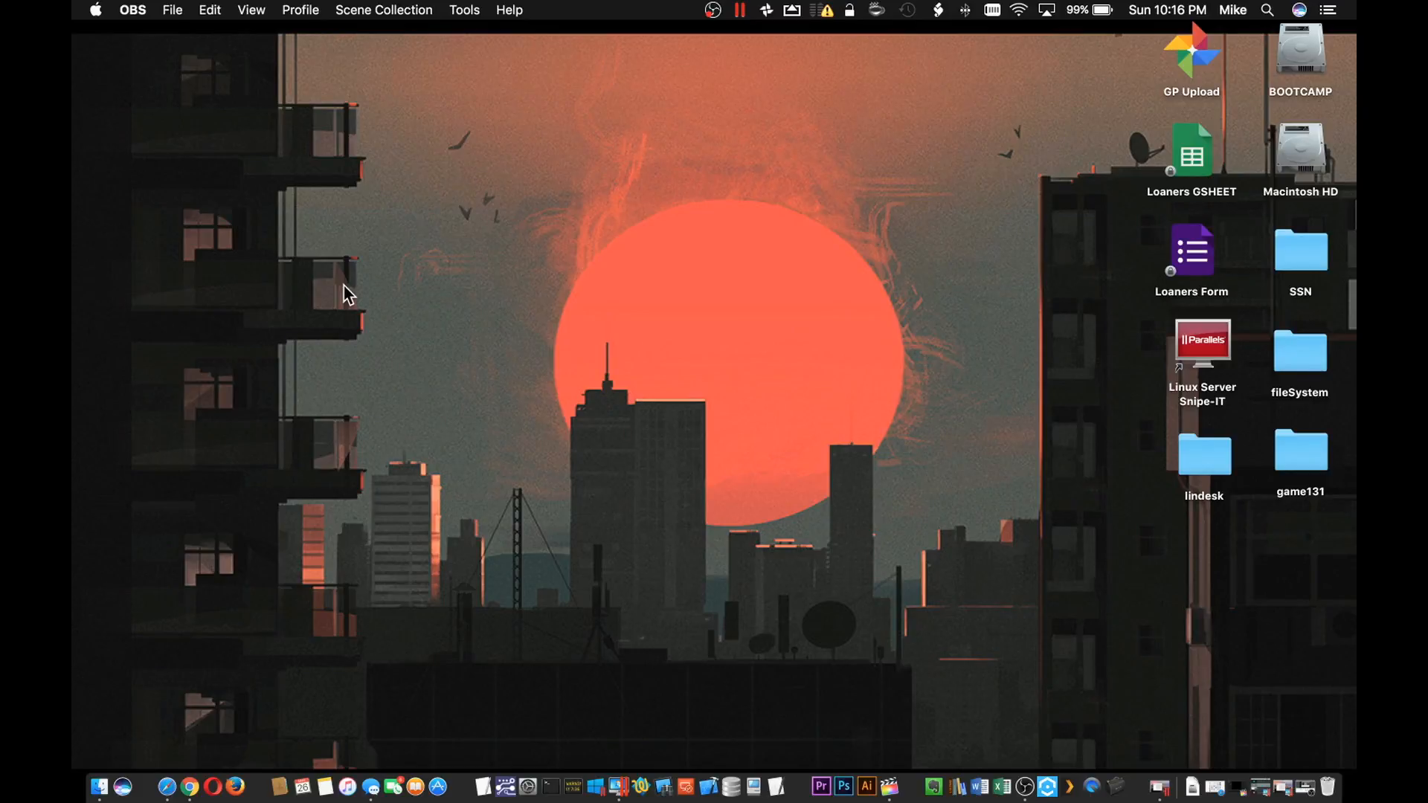
mouse_move(802, 657)
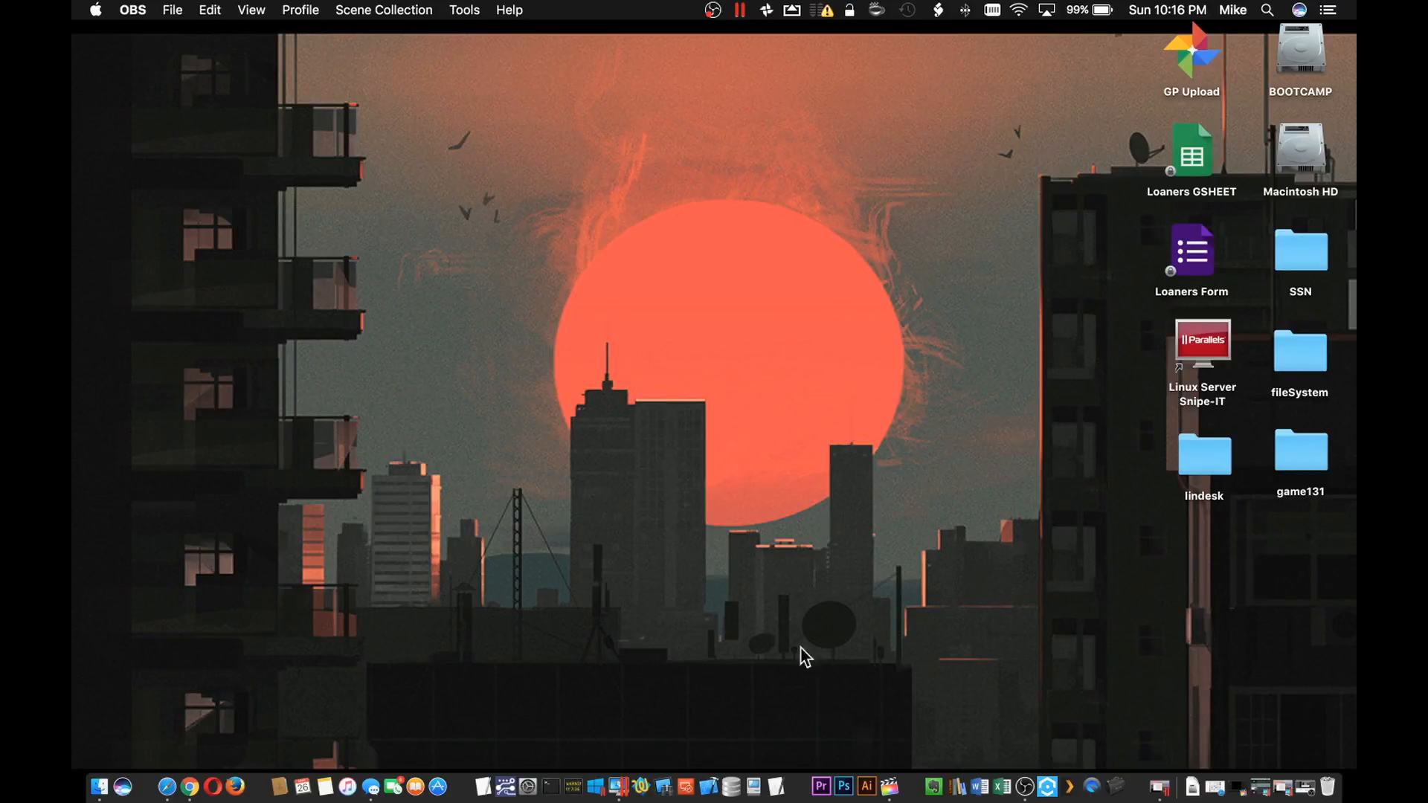
mouse_move(1177, 697)
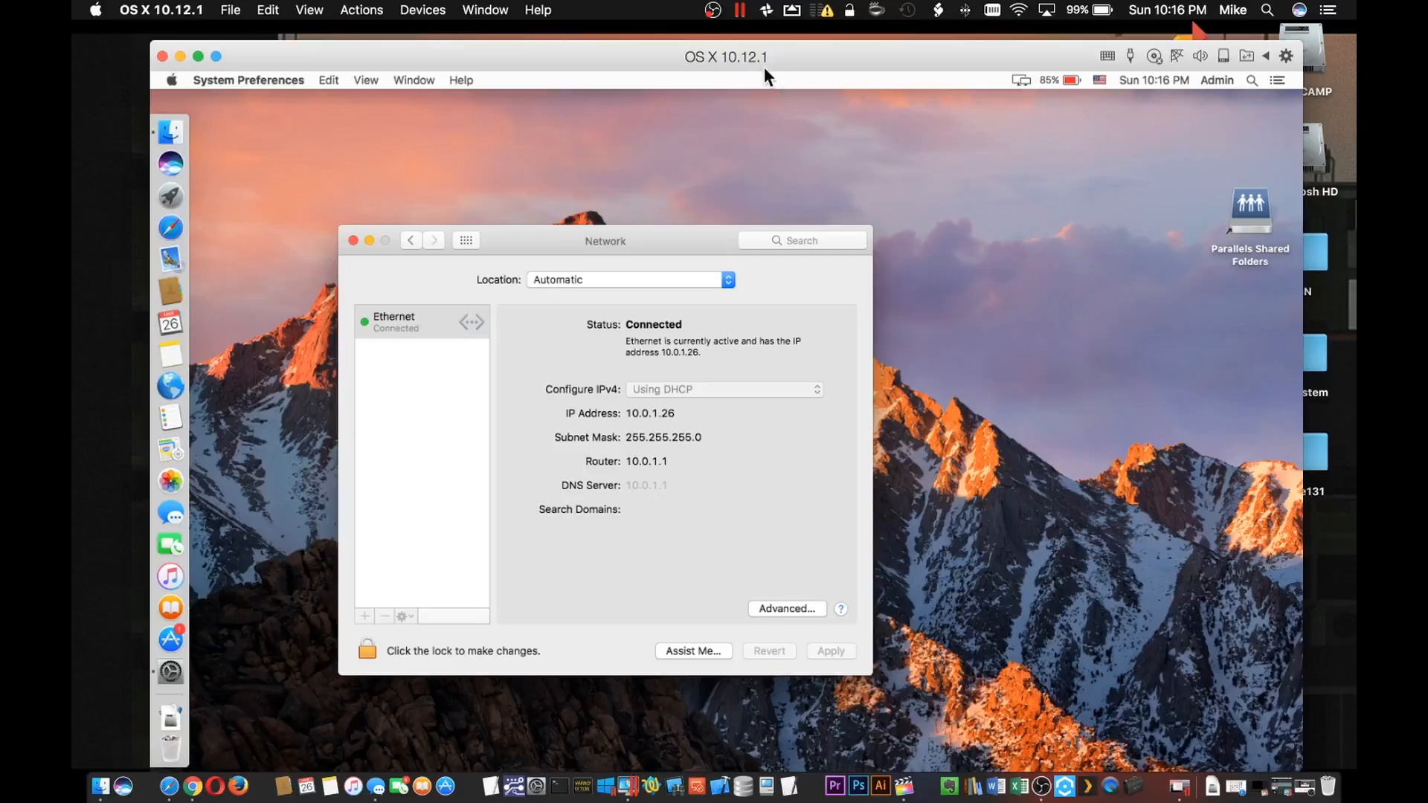
mouse_move(420, 181)
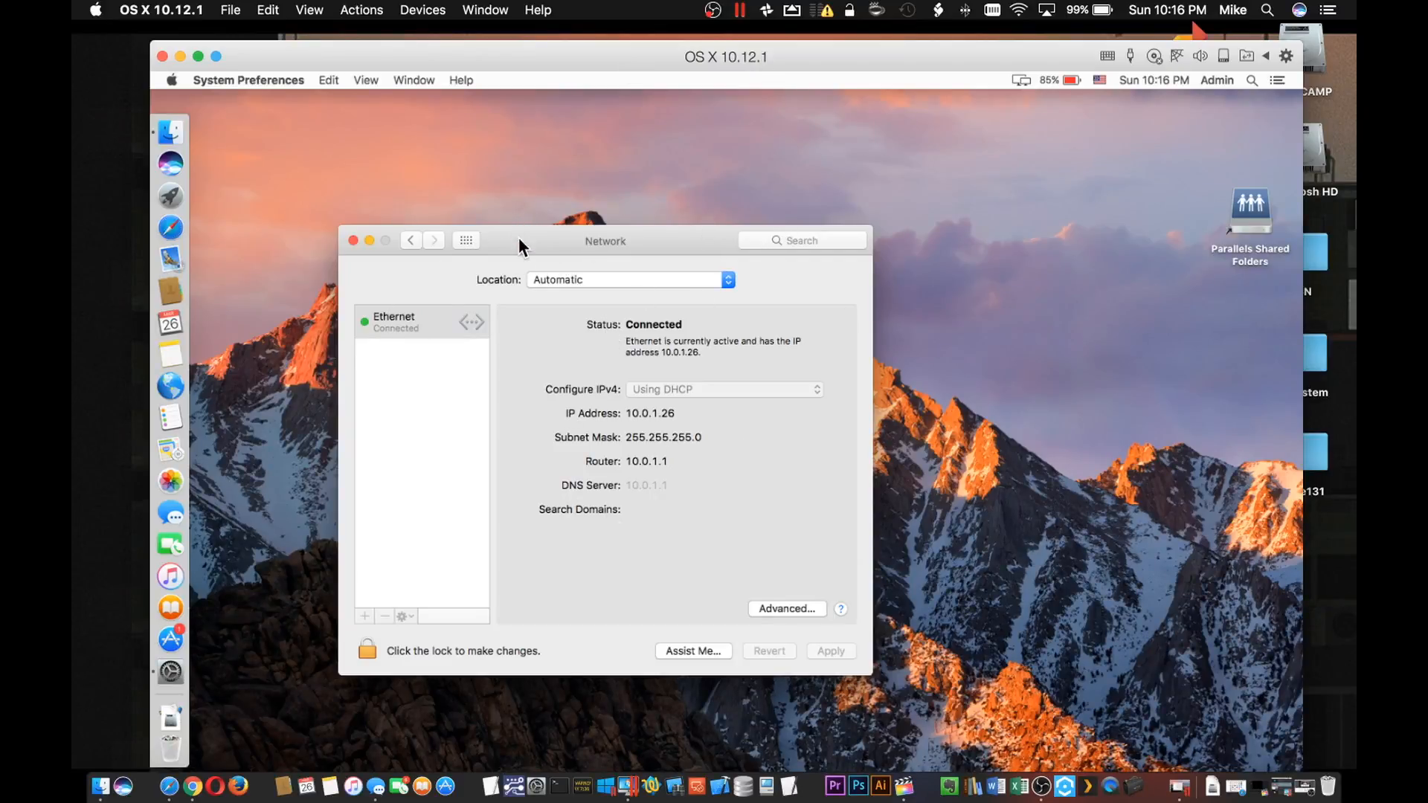
mouse_move(171, 672)
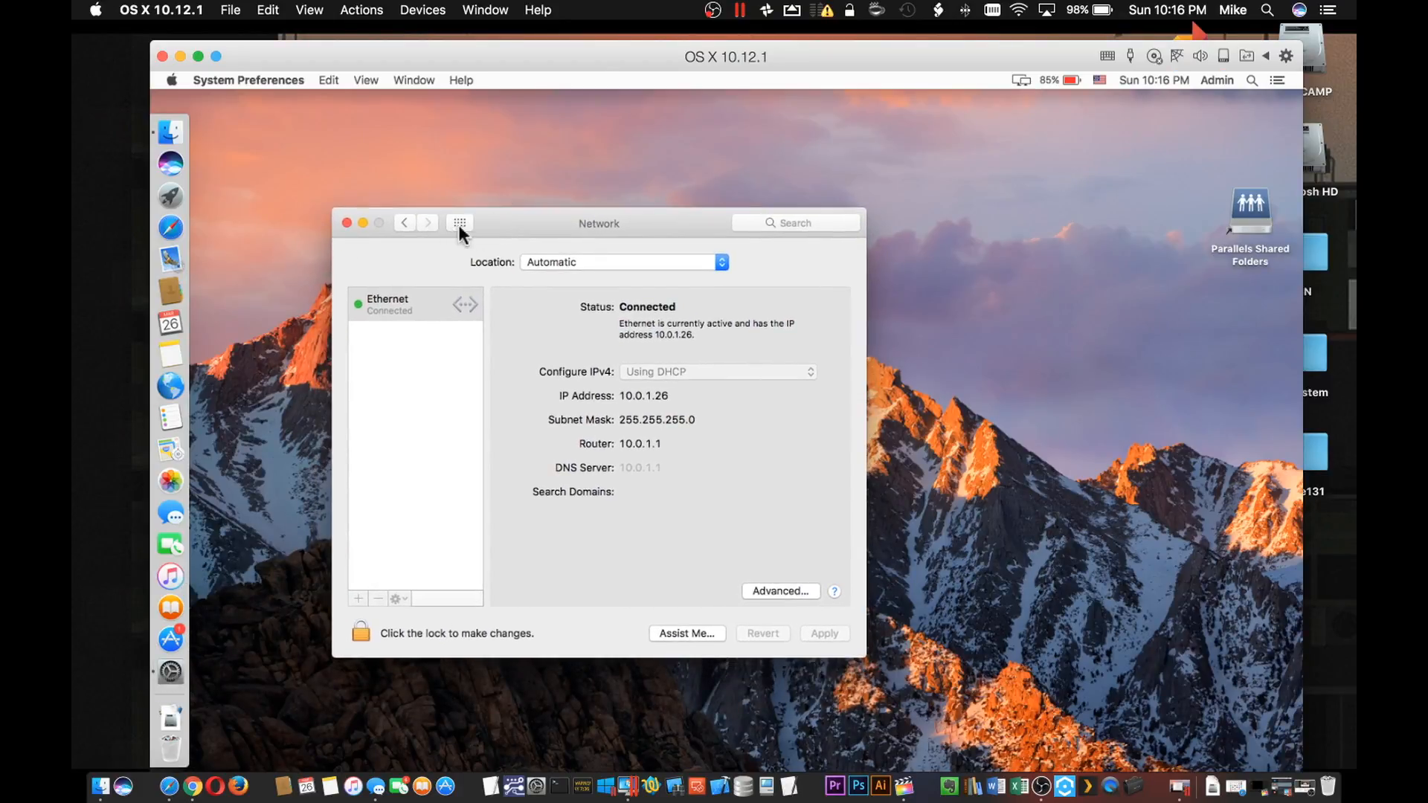
- Reopen the VM's Network preferences from Show All to see IP 10.0.1.26
click(460, 223)
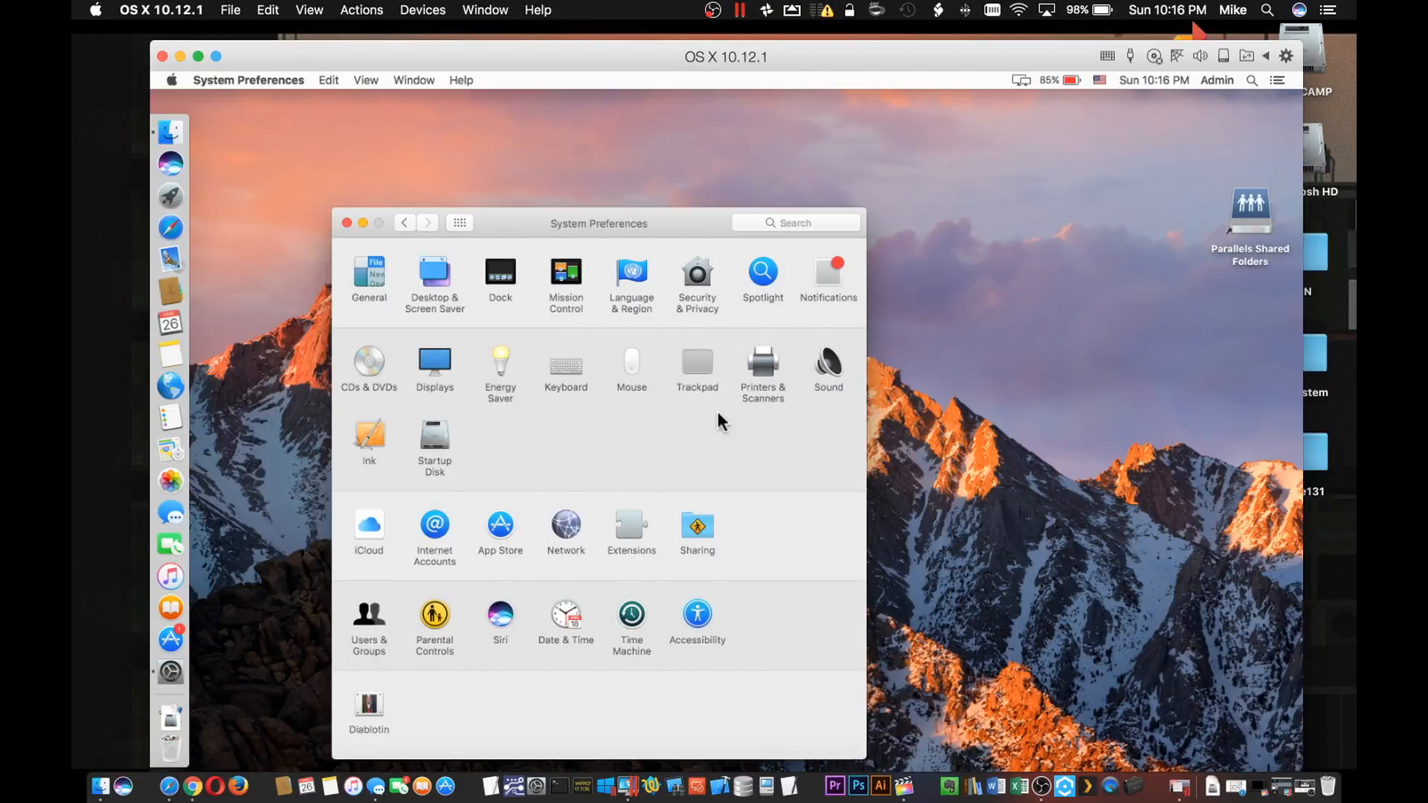
mouse_move(738, 495)
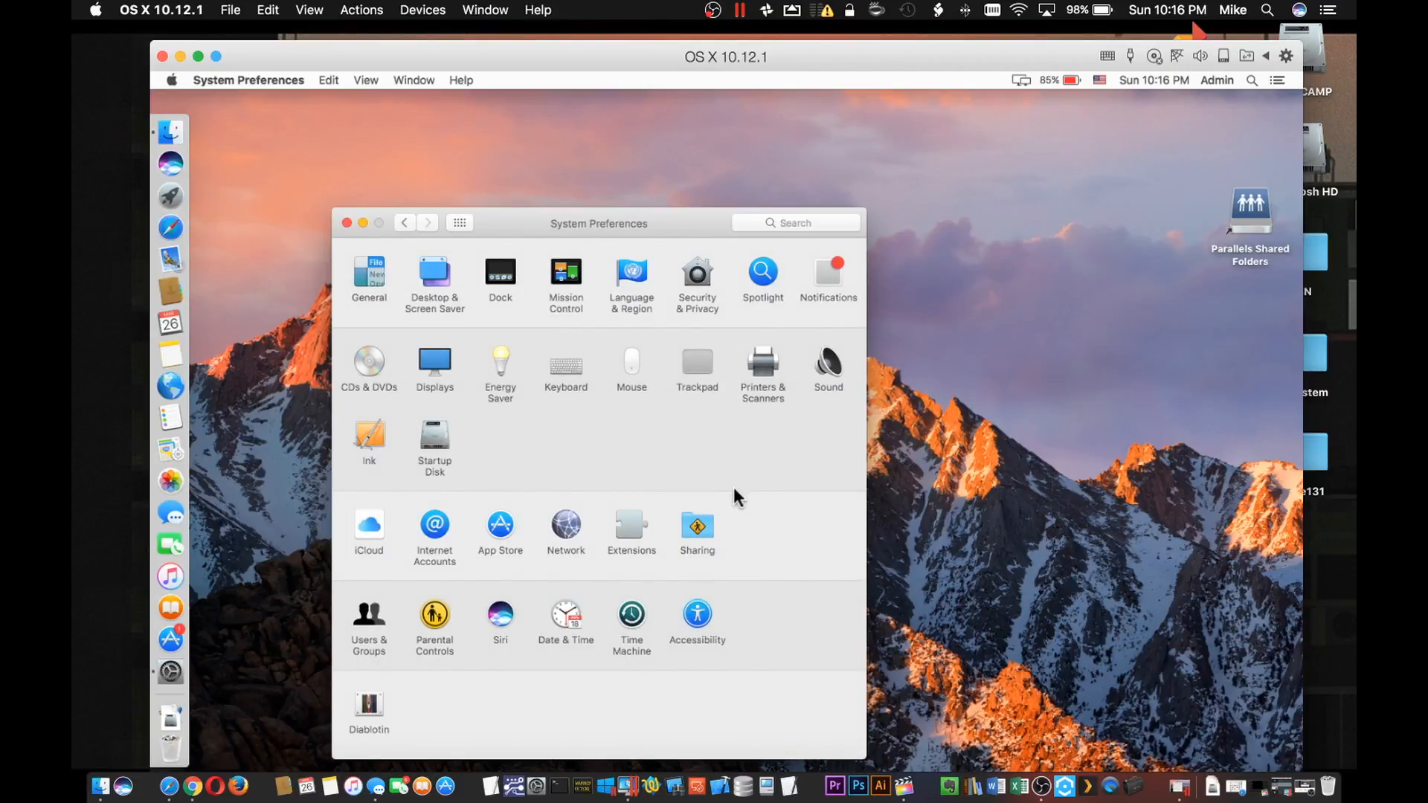
mouse_move(543, 555)
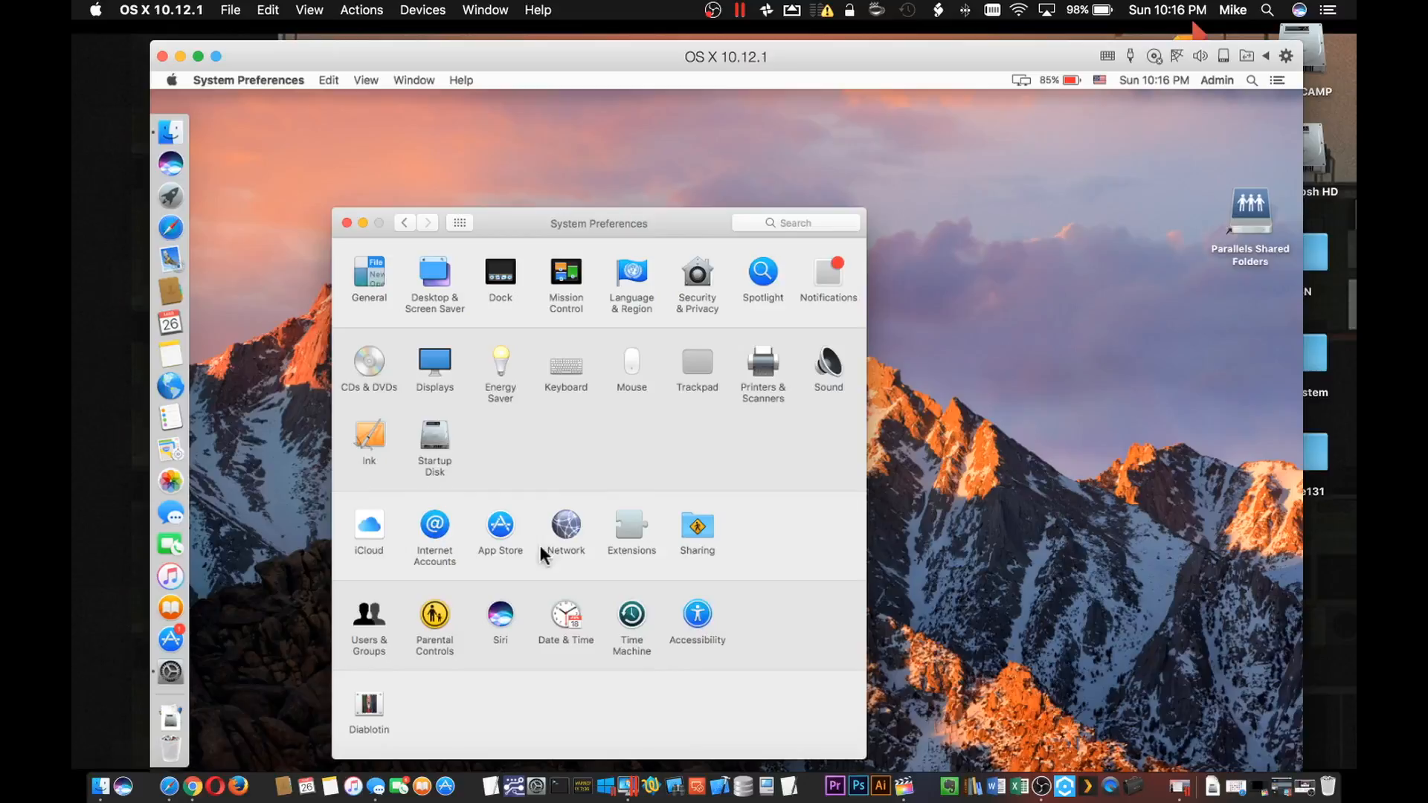
mouse_move(492, 521)
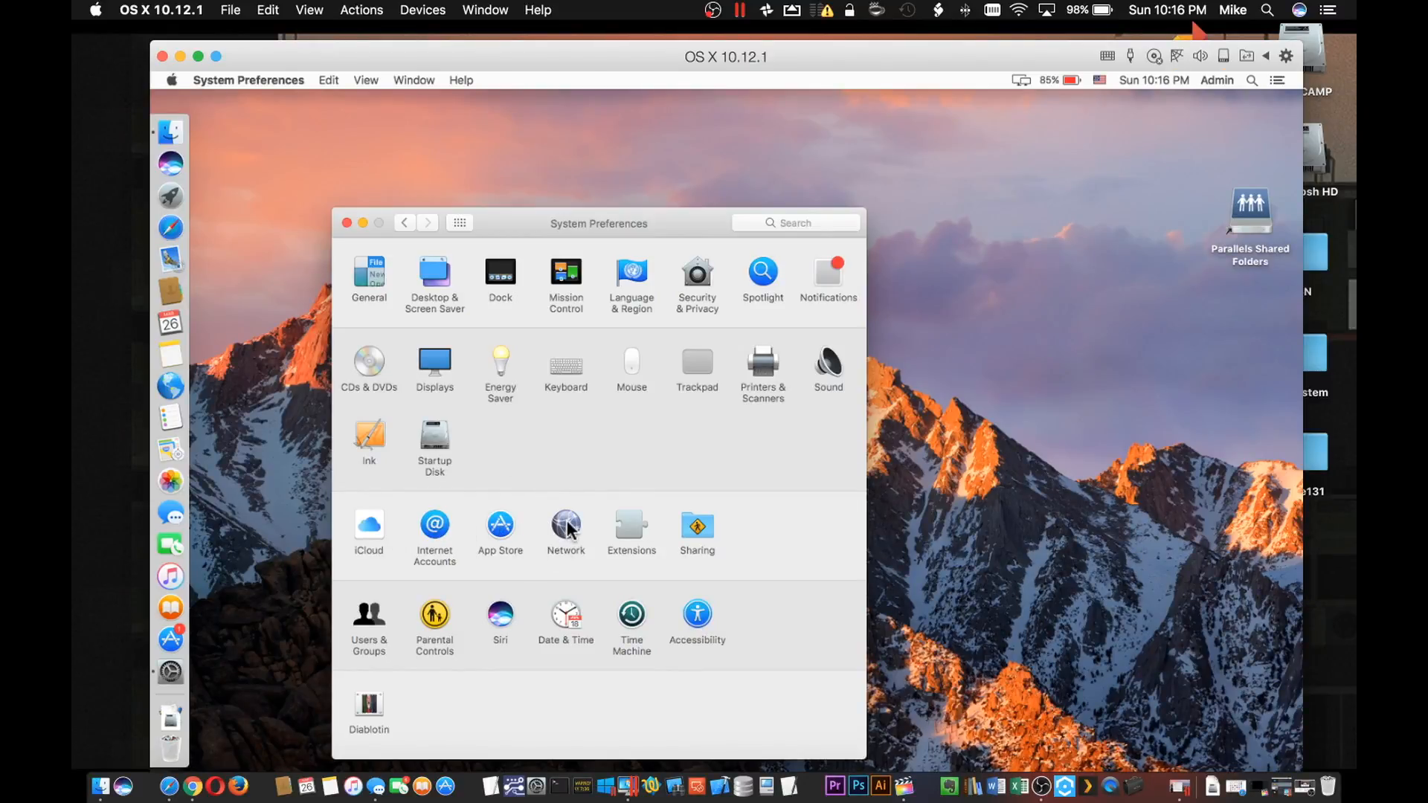
click(565, 531)
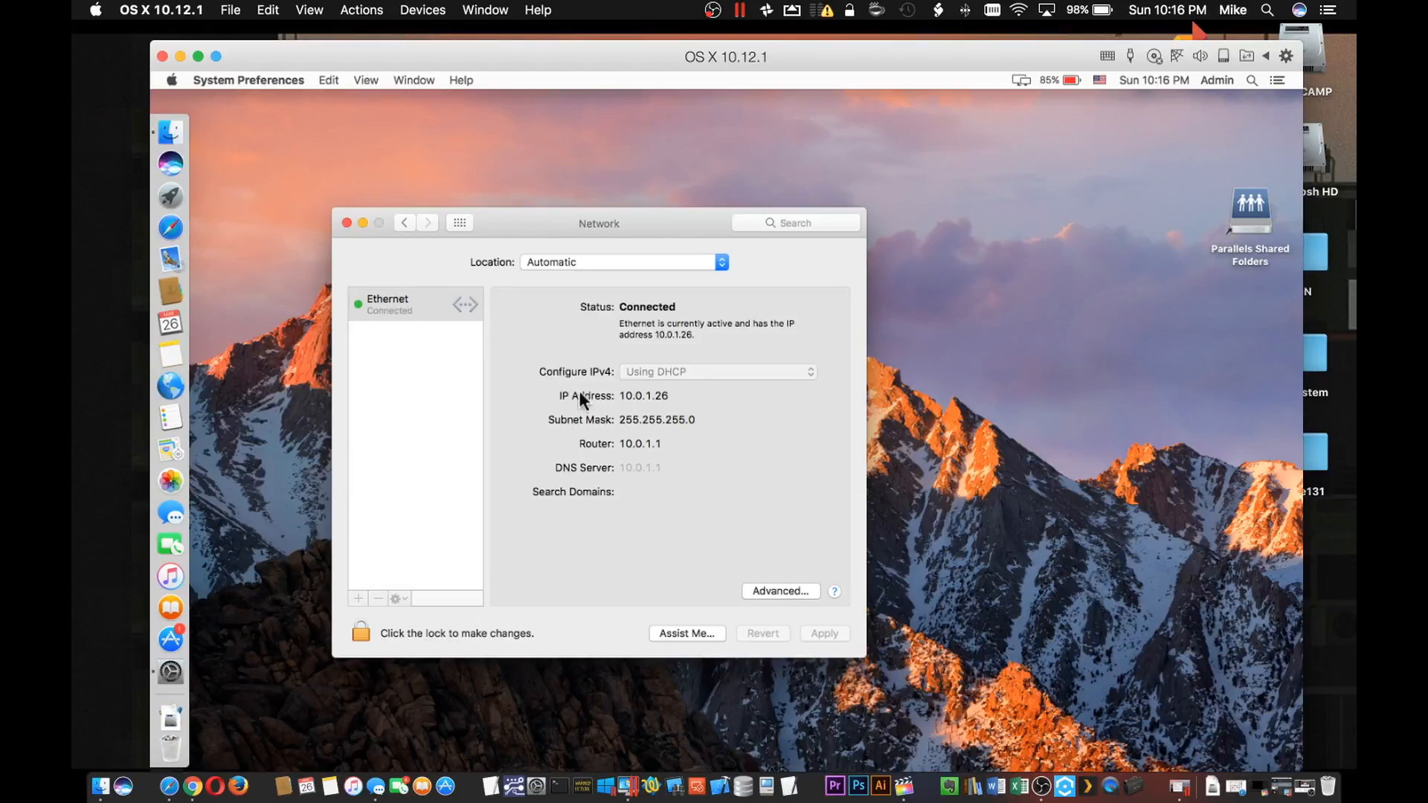
mouse_move(624, 409)
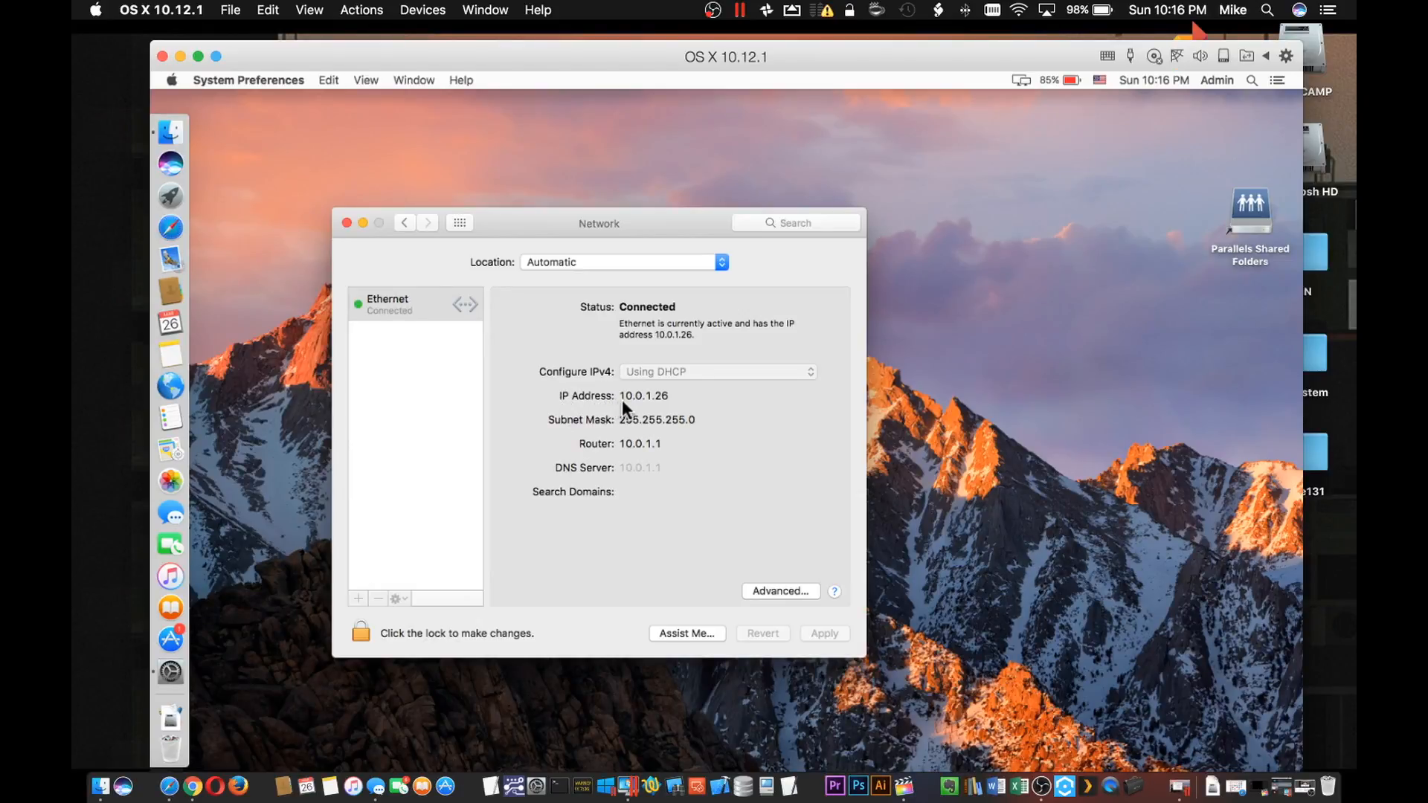
mouse_move(648, 409)
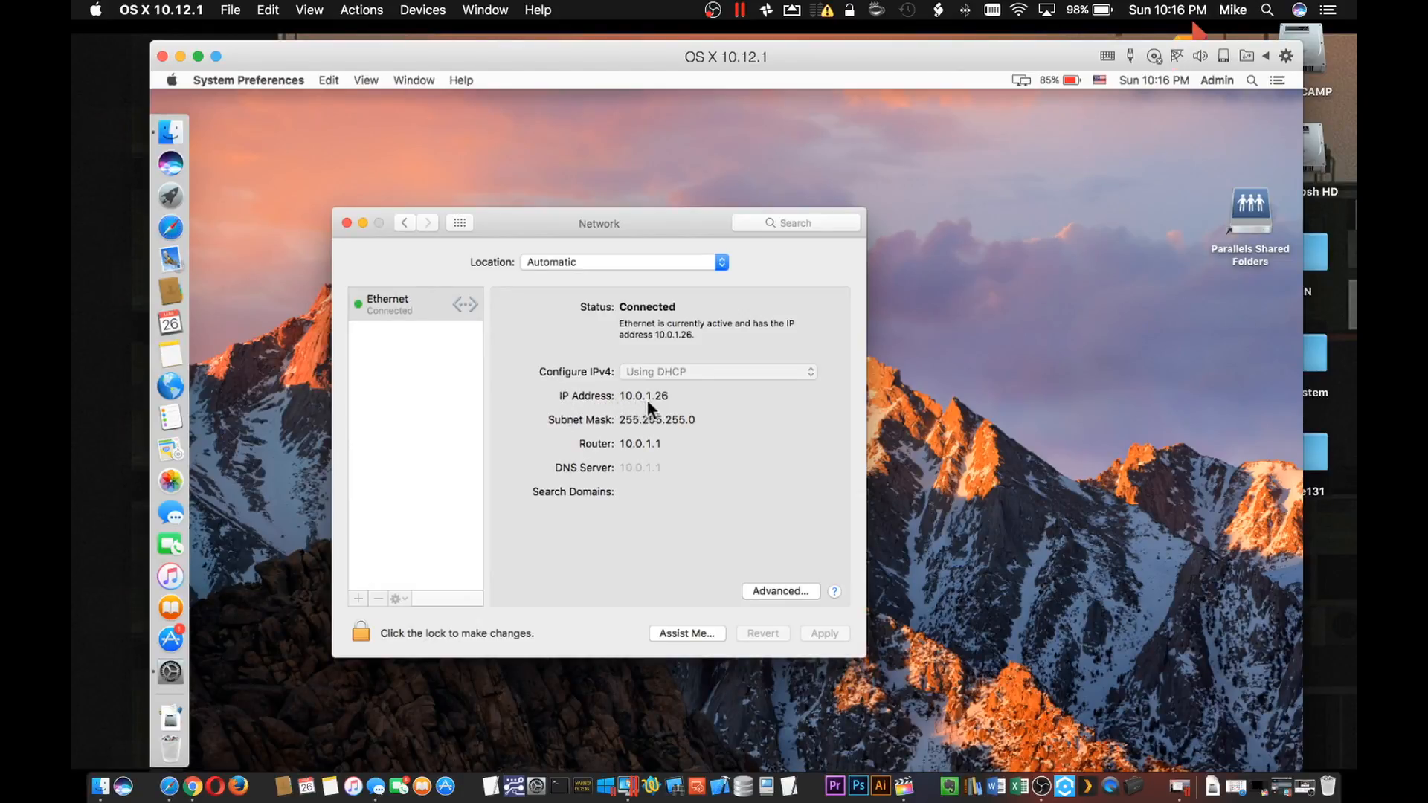
mouse_move(439, 267)
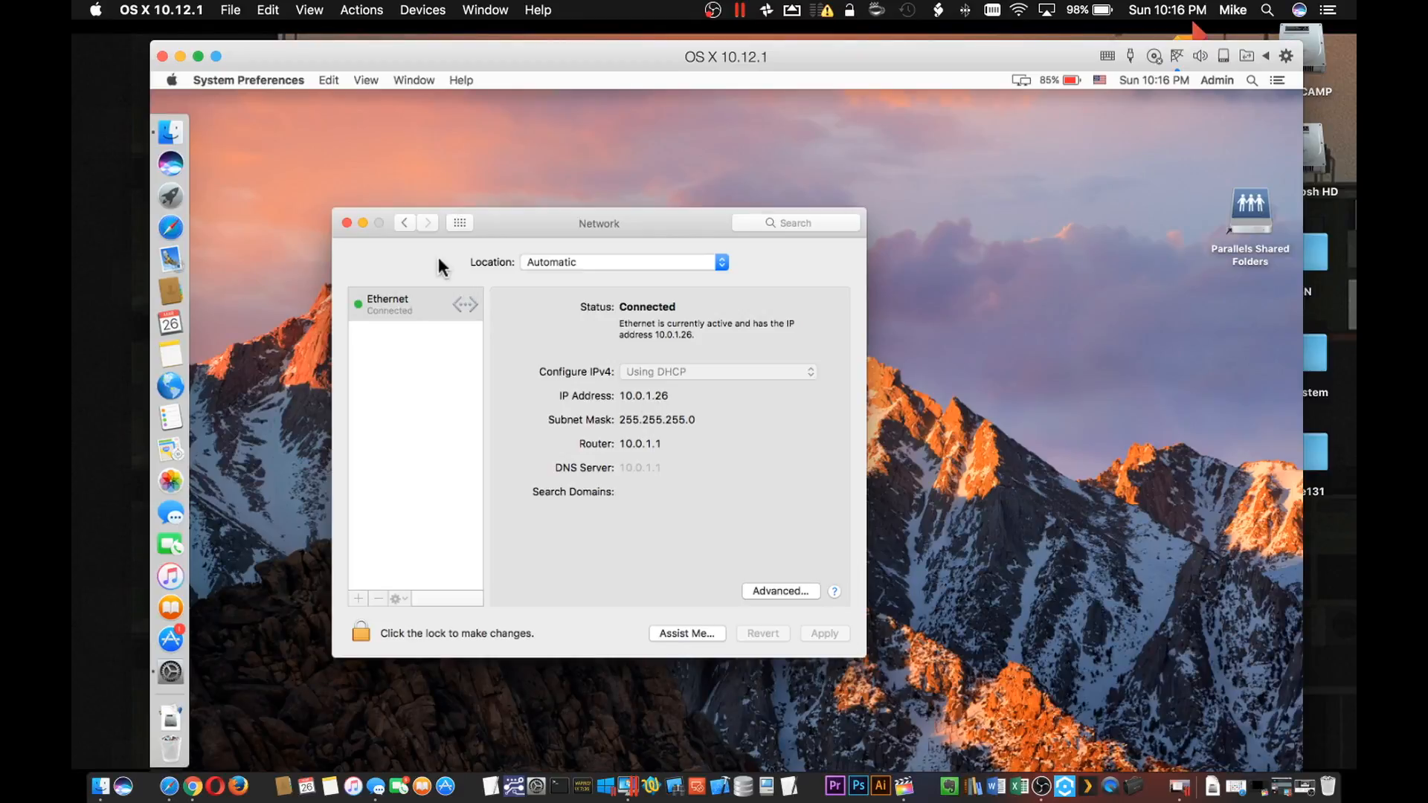
mouse_move(300, 91)
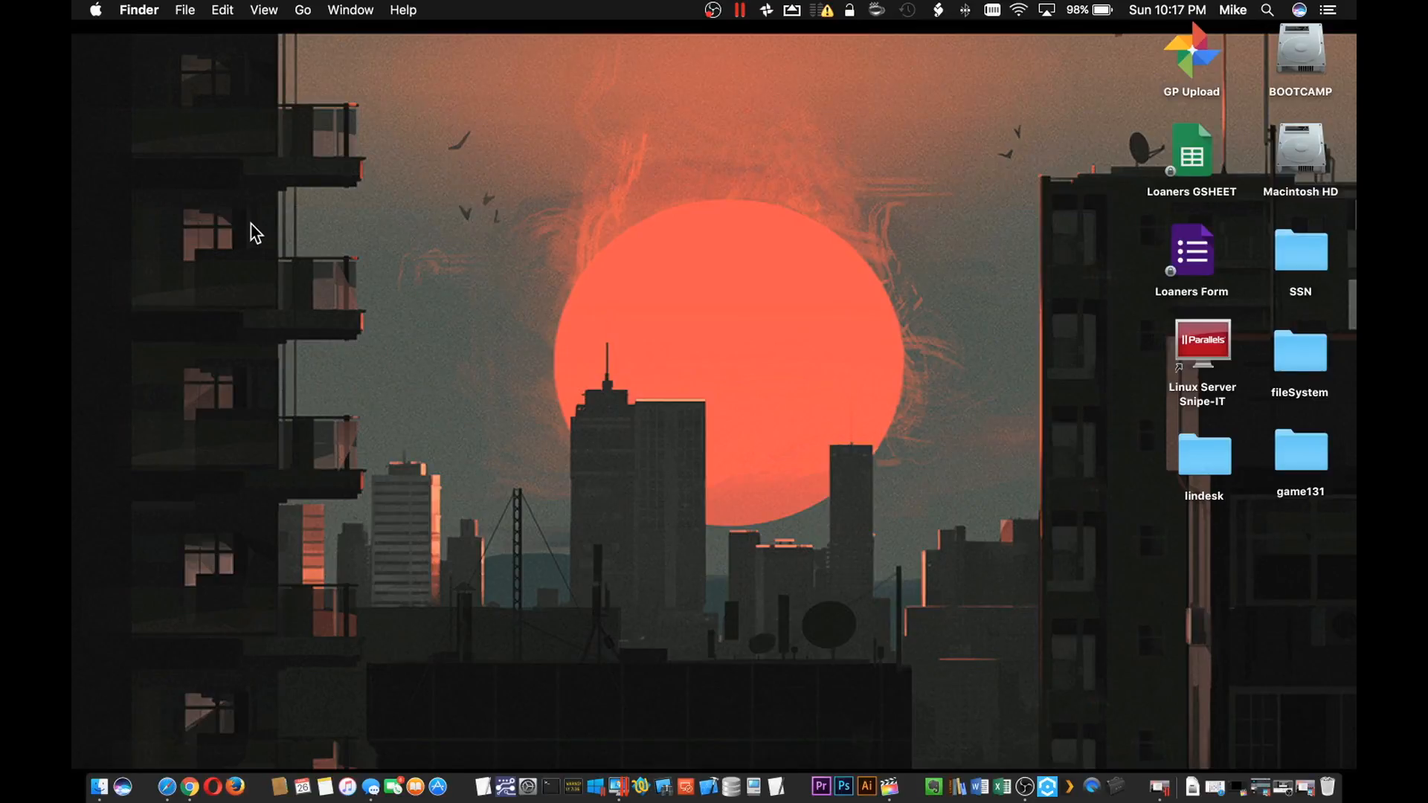
mouse_move(287, 86)
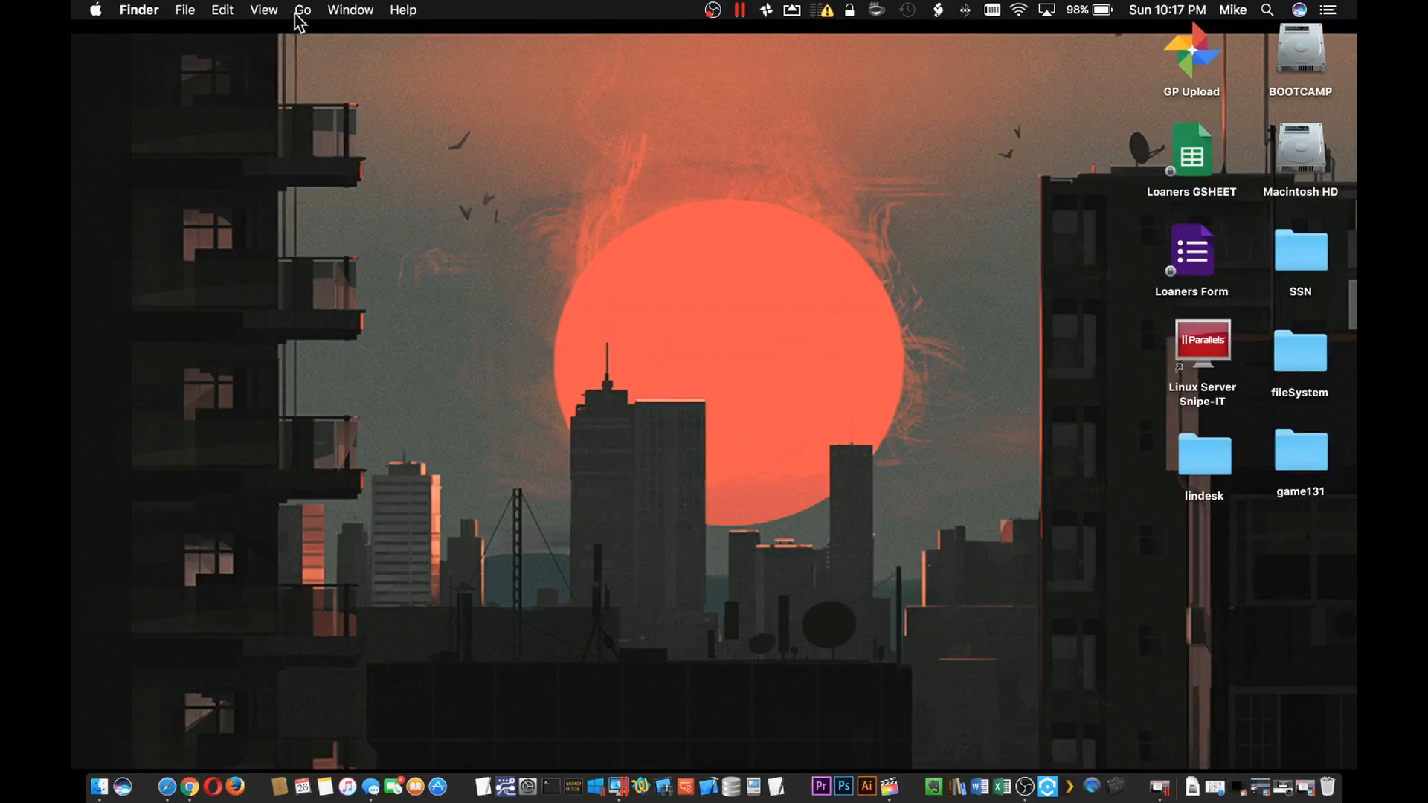
- Open Go > Connect to Server in Finder
click(301, 10)
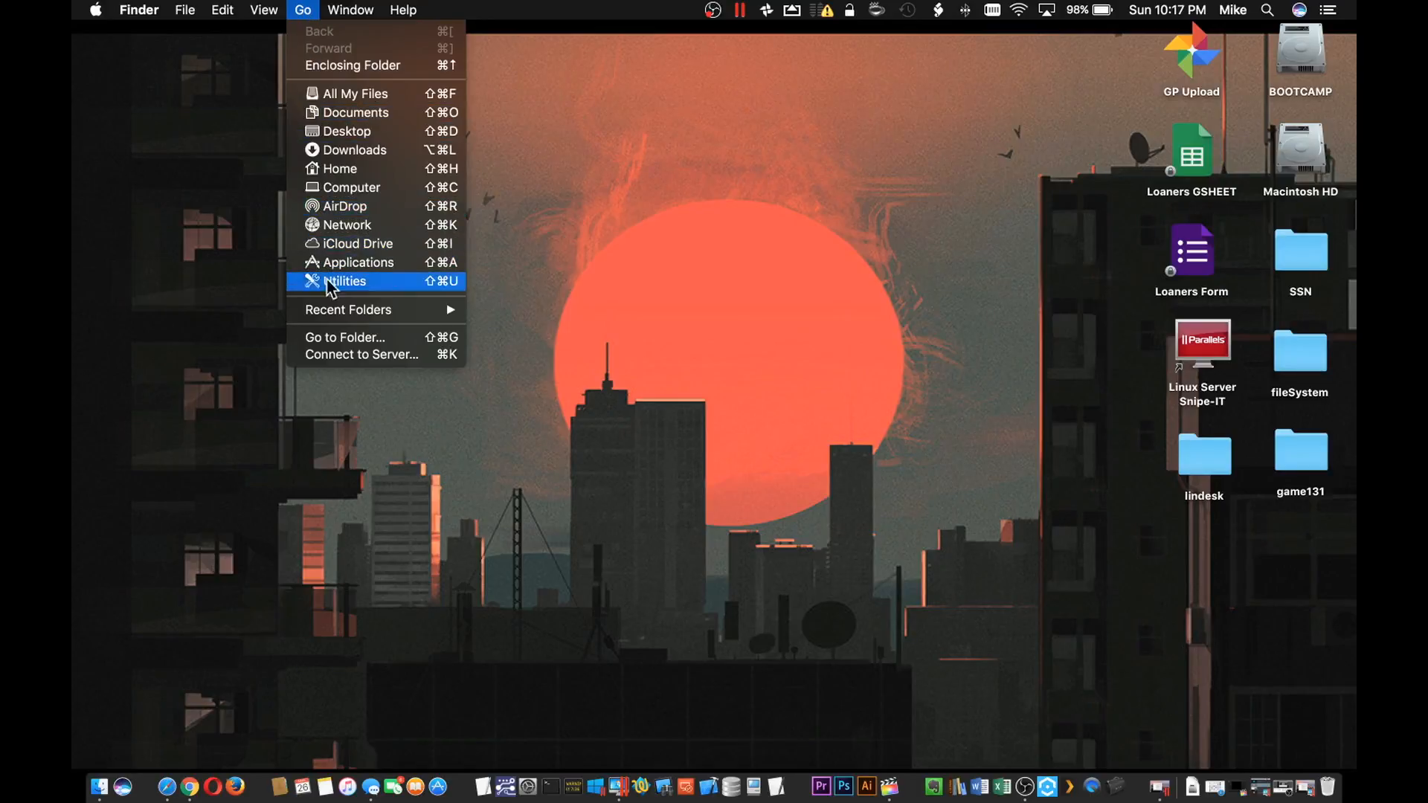
mouse_move(374, 354)
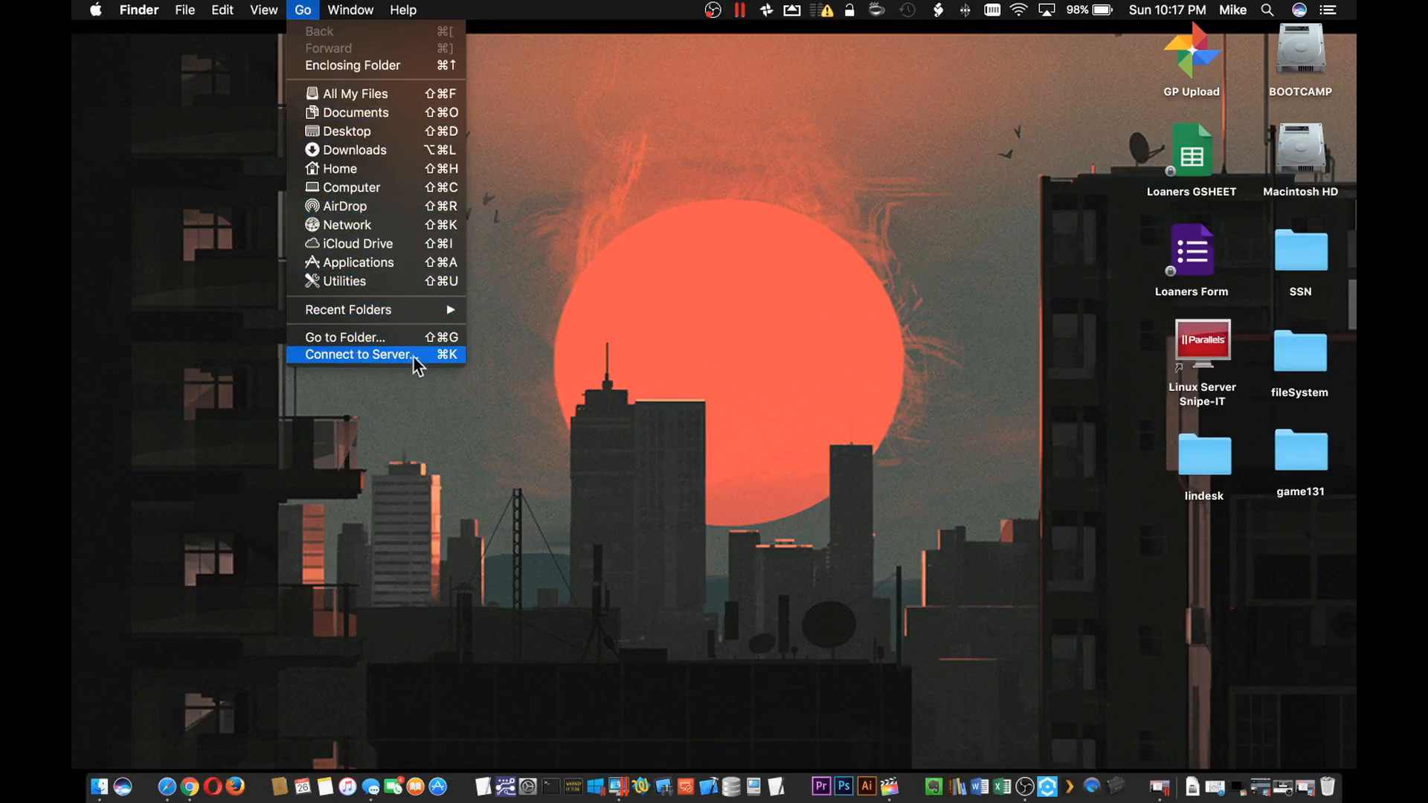
mouse_move(447, 369)
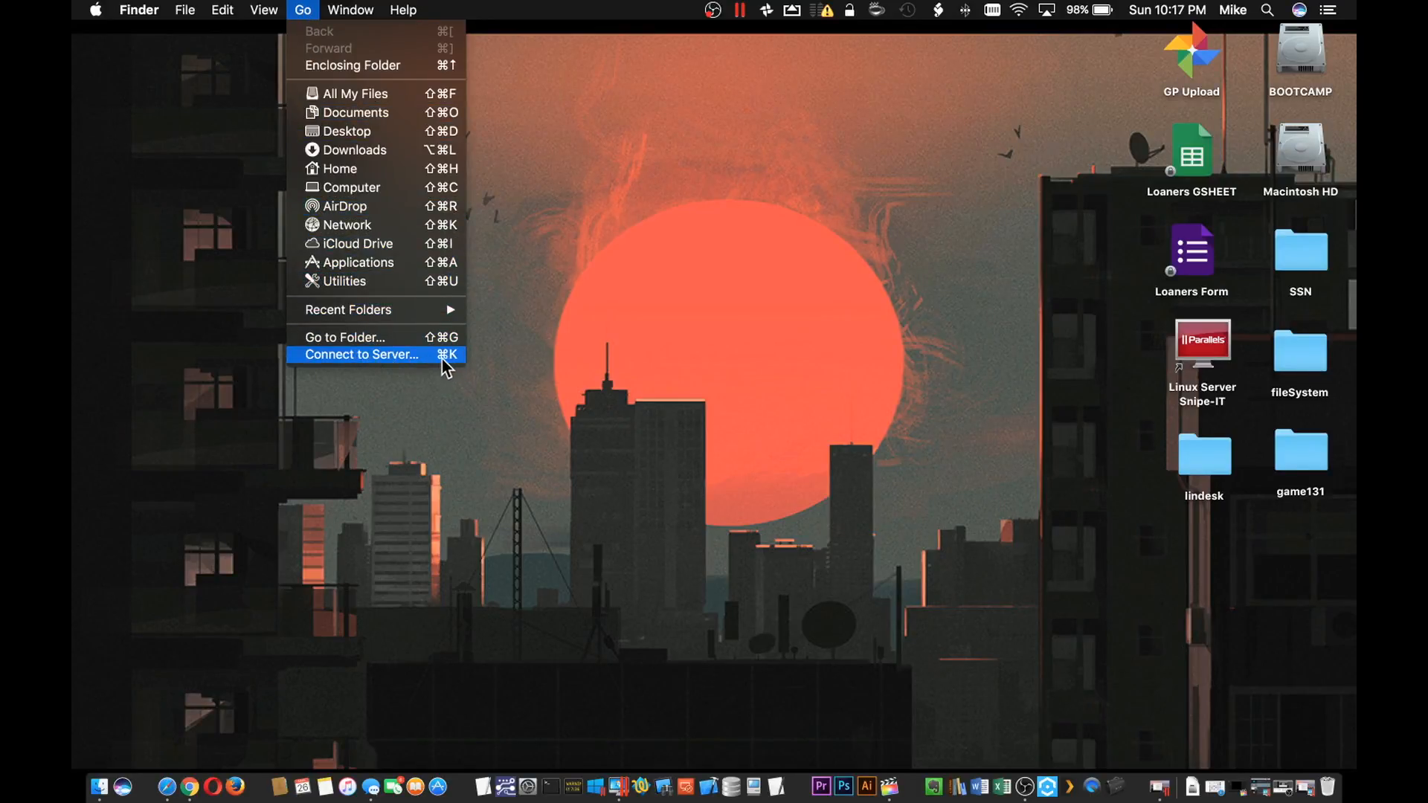
click(361, 354)
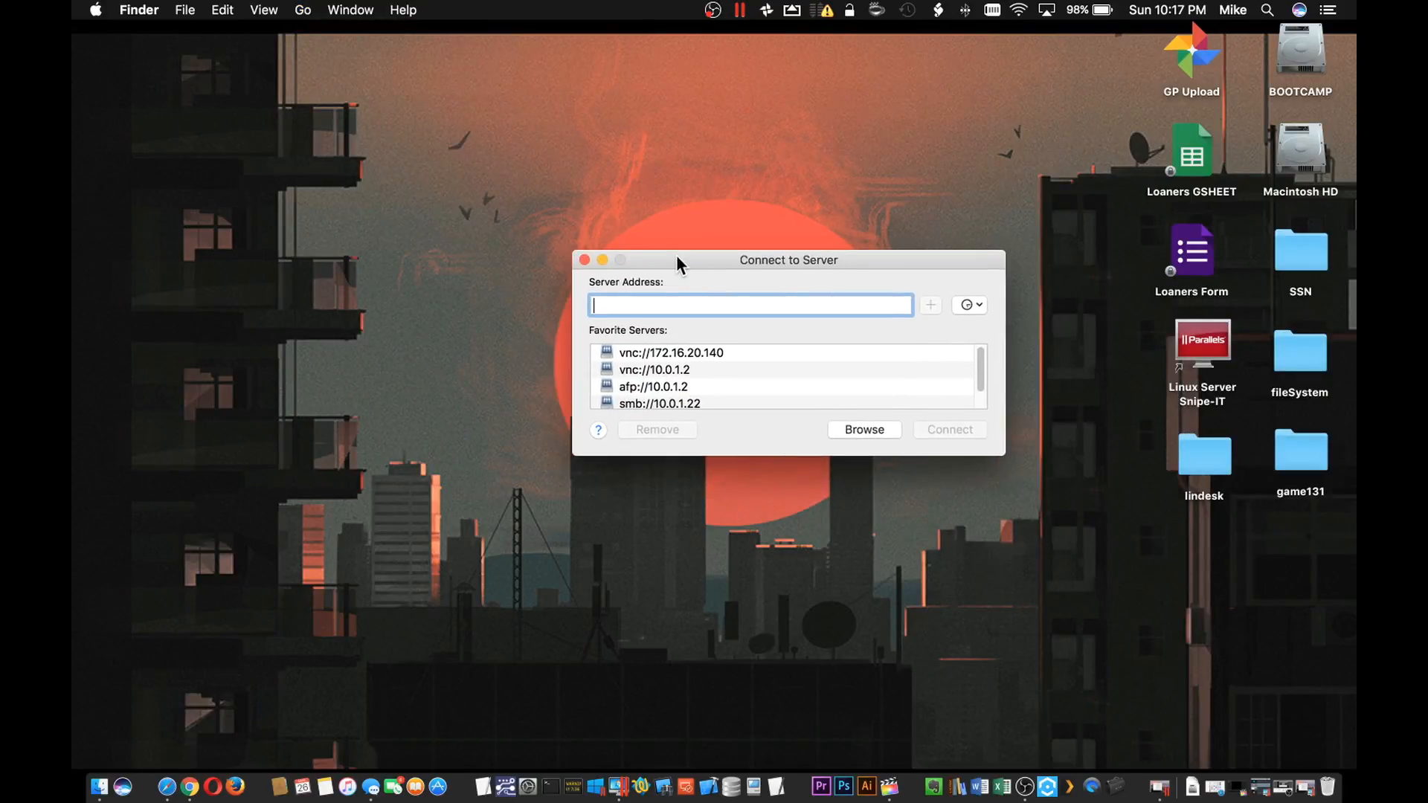
- Enter server address vnc://10.0.1.26 and connect
text(vnc)
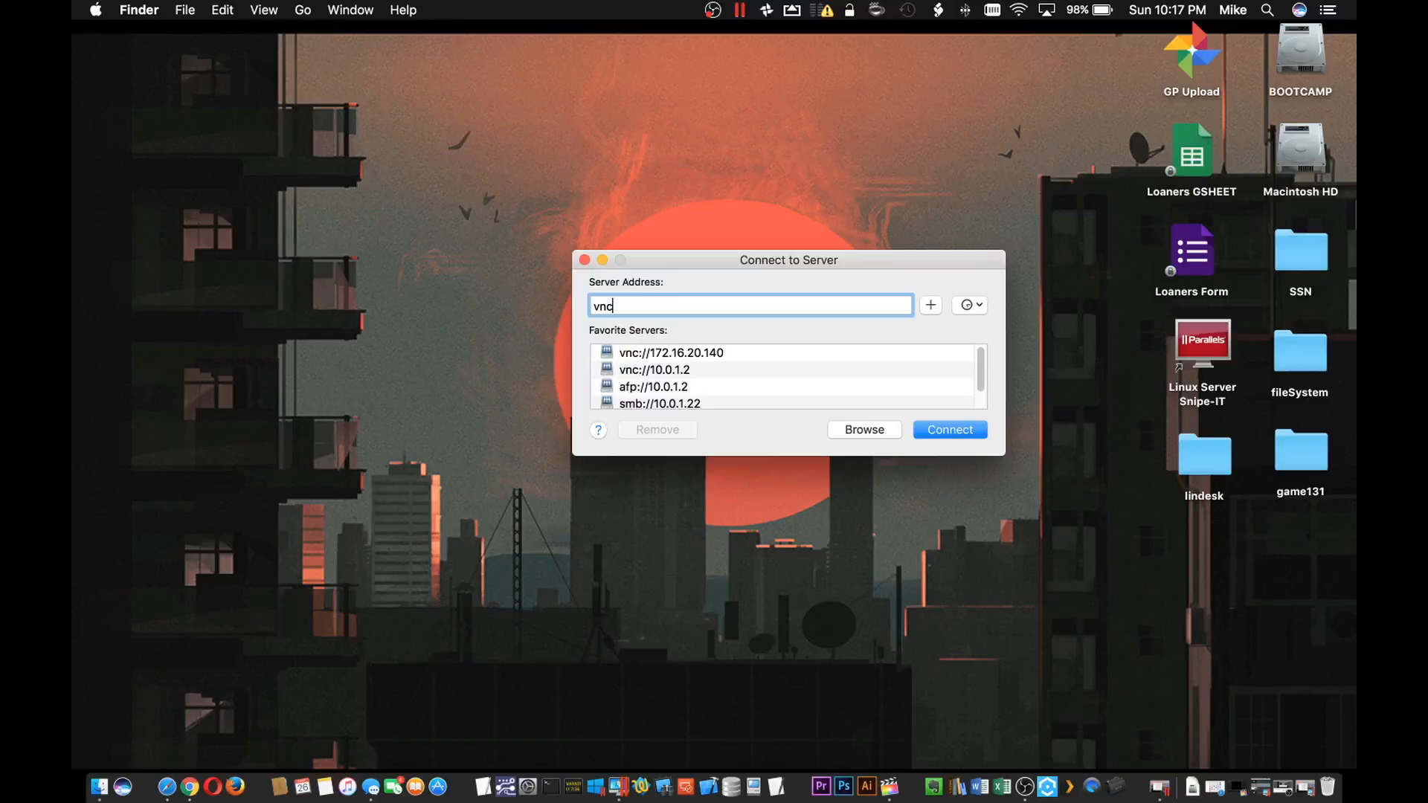
text(:)
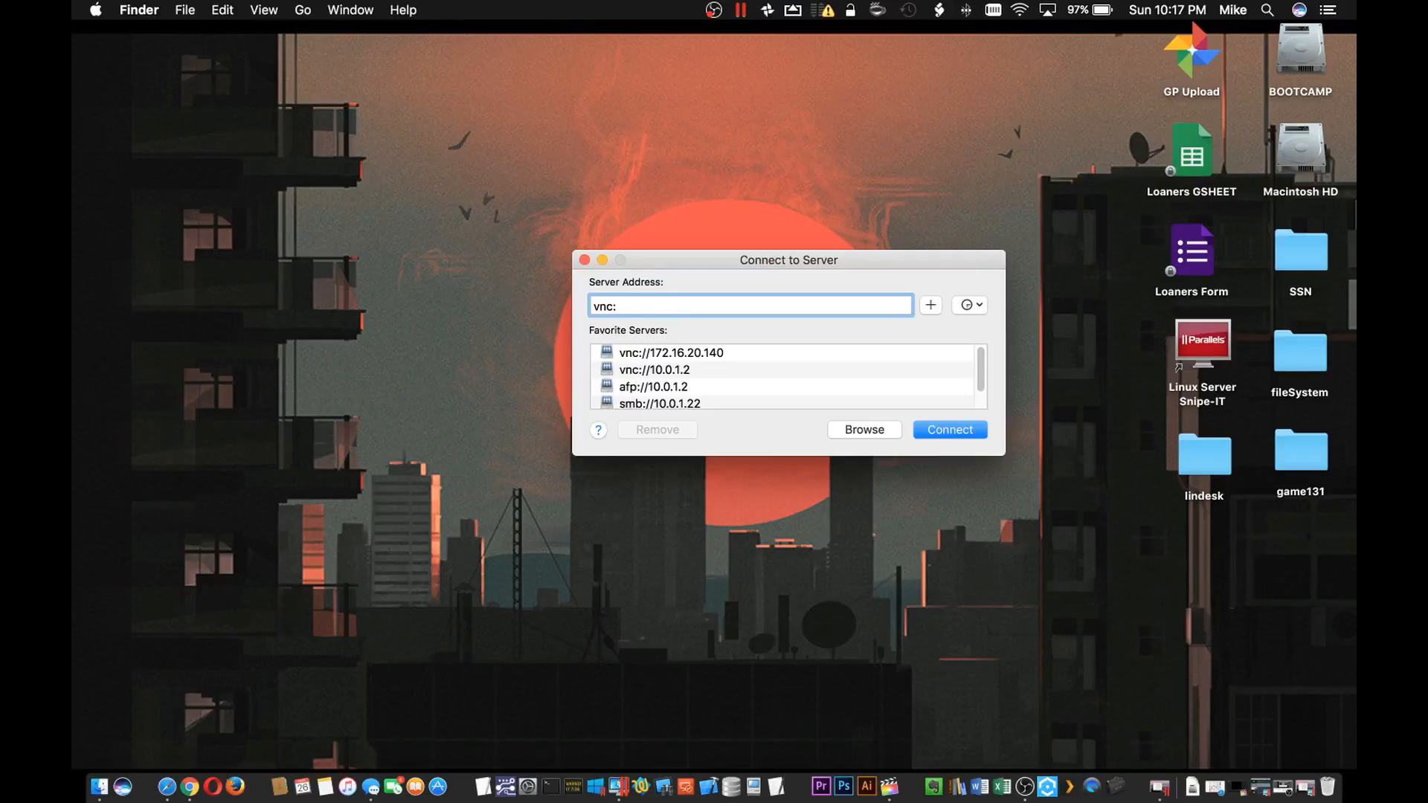
text(//)
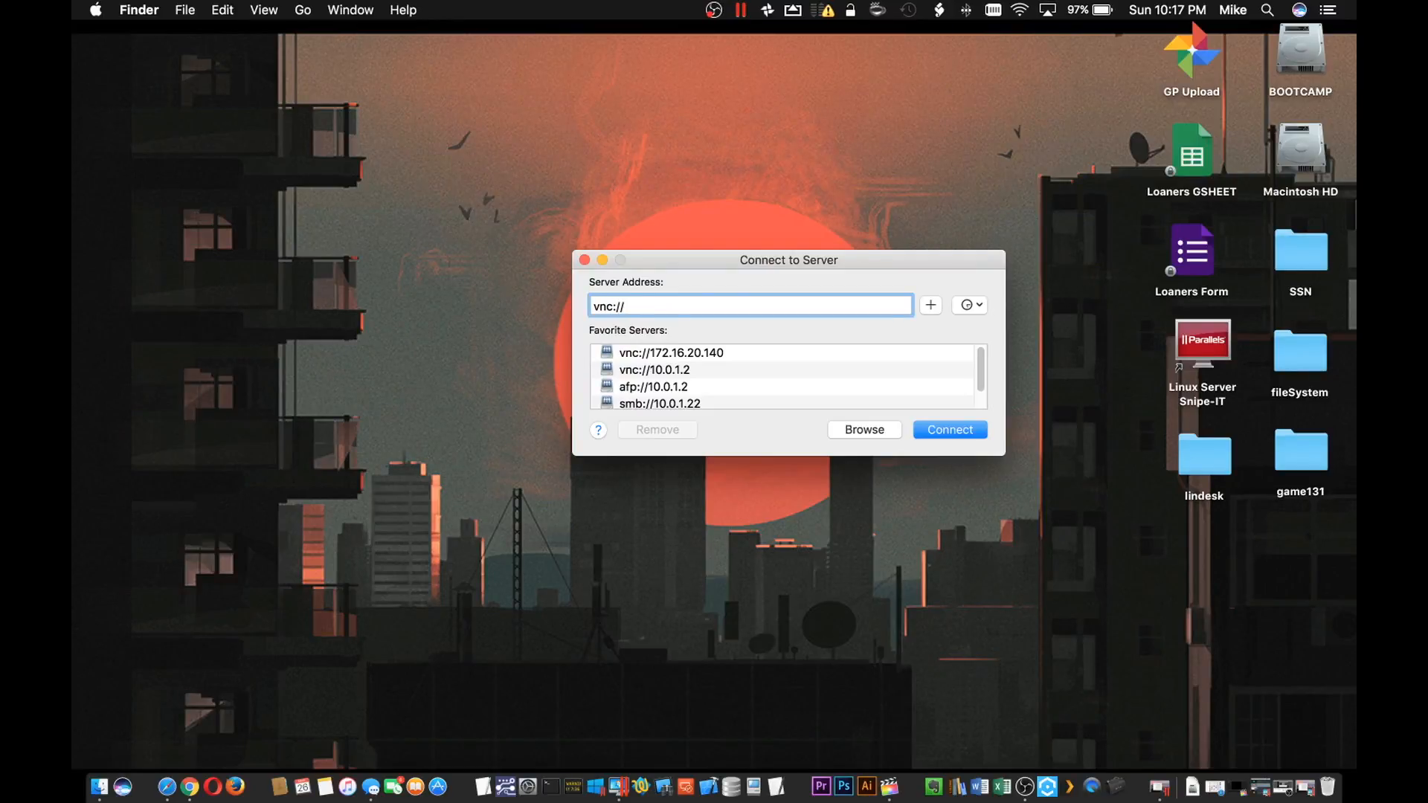
text(10.0.1.)
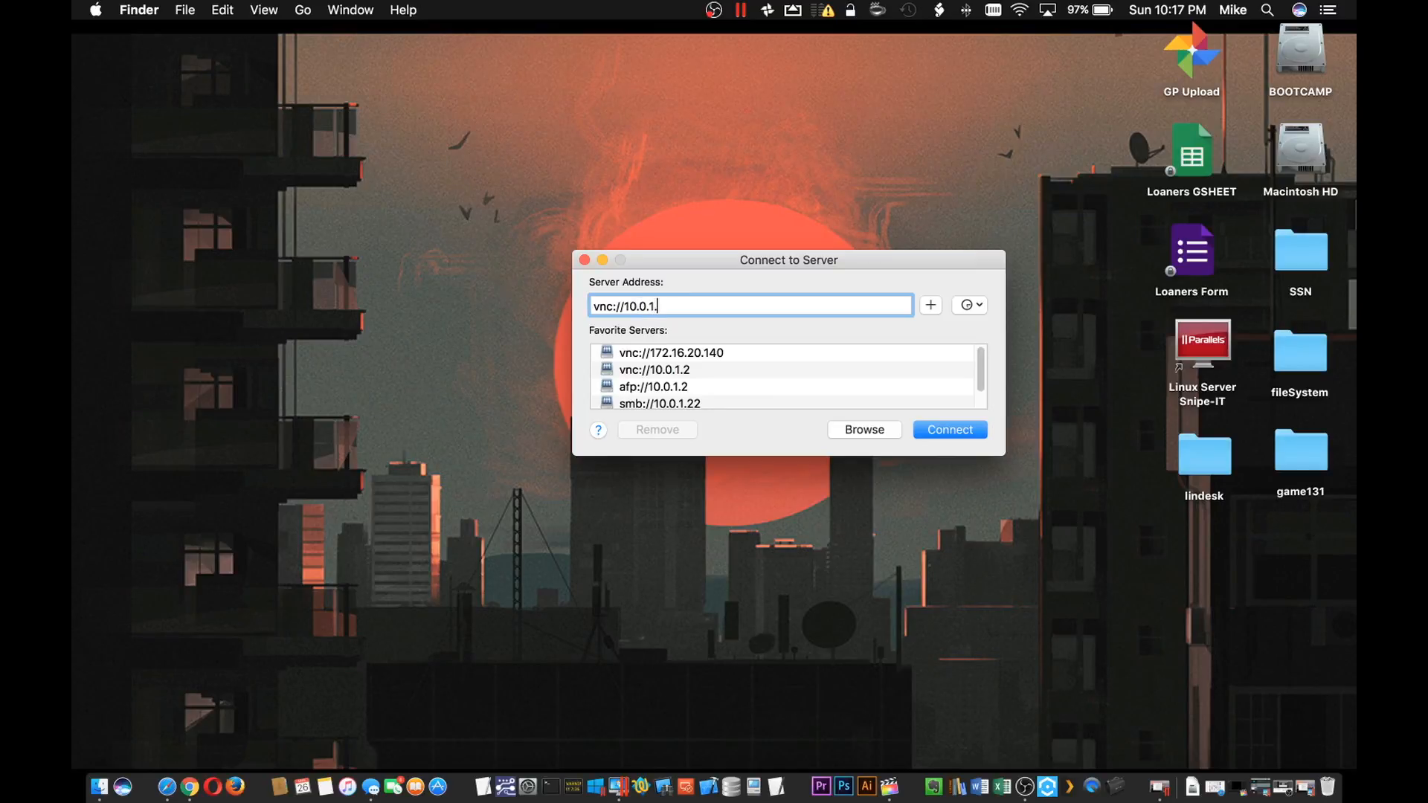
text(26)
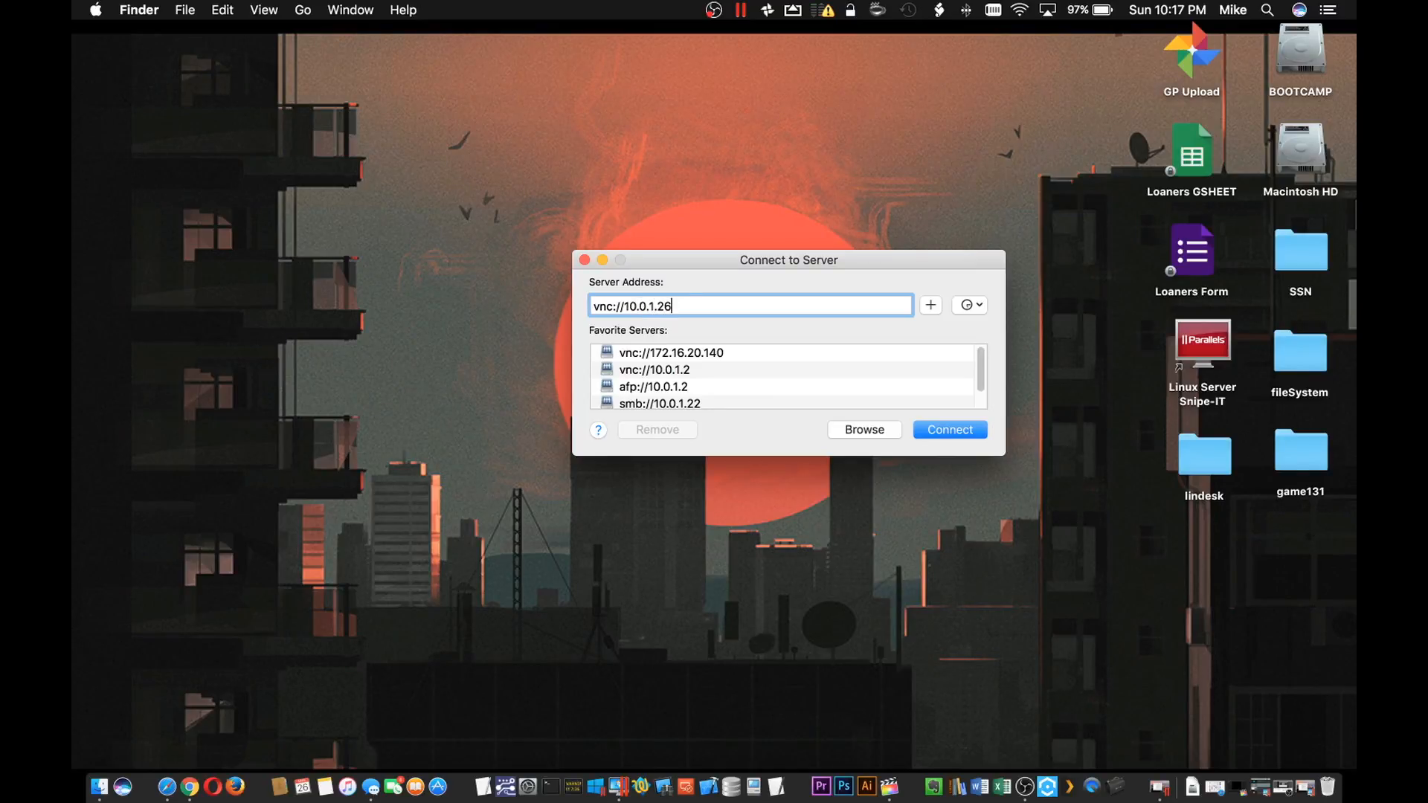
click(948, 429)
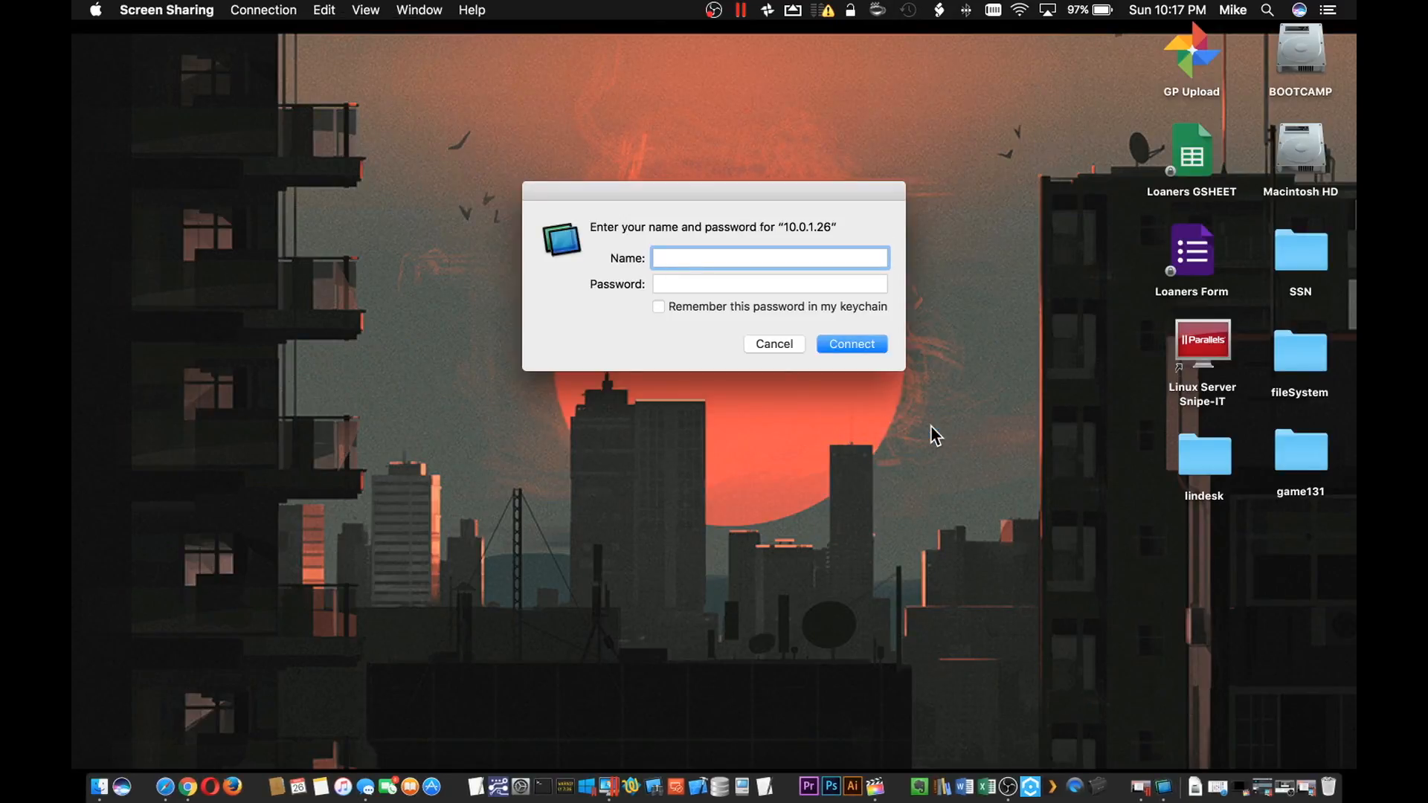
- Log in to the remote Mac with the admin name and password
click(768, 258)
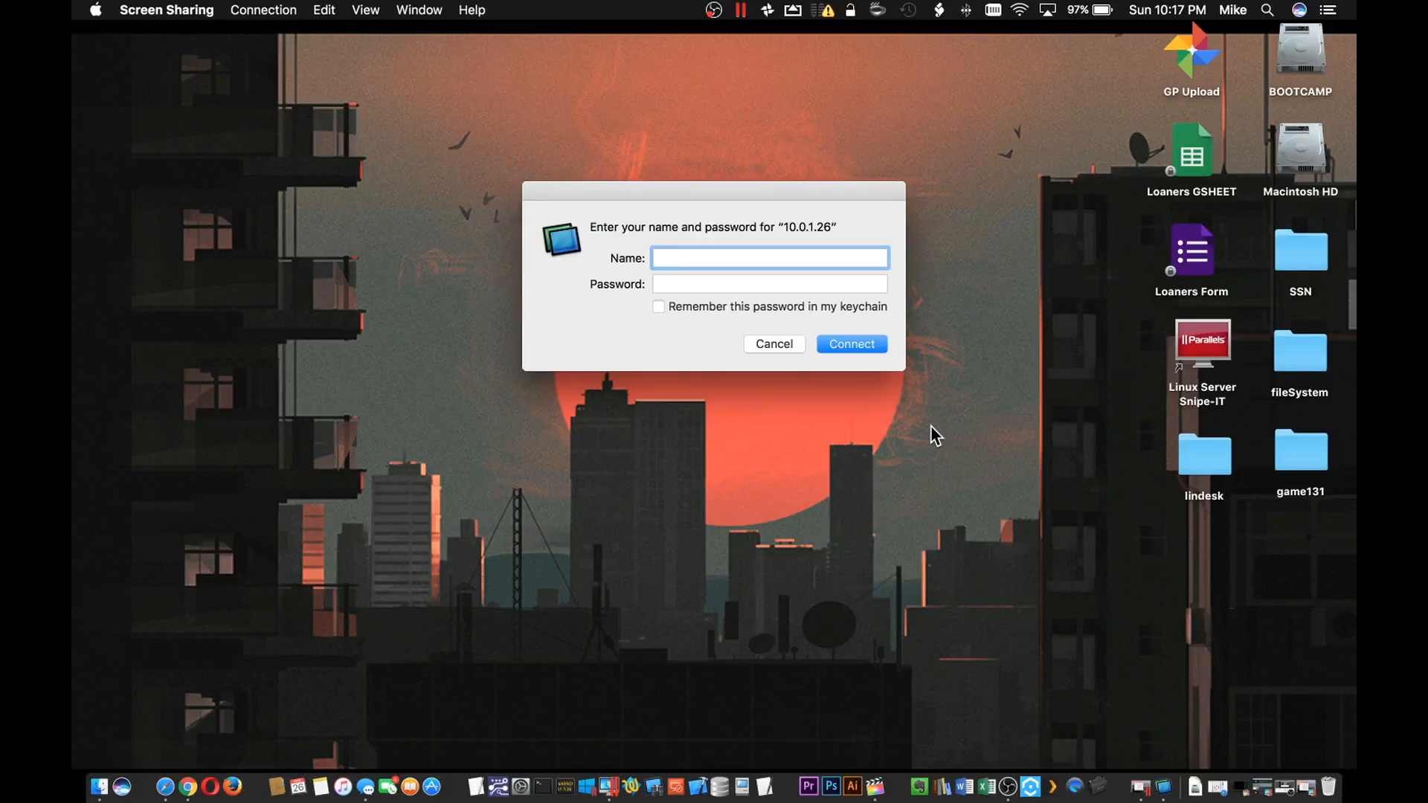
text(admin)
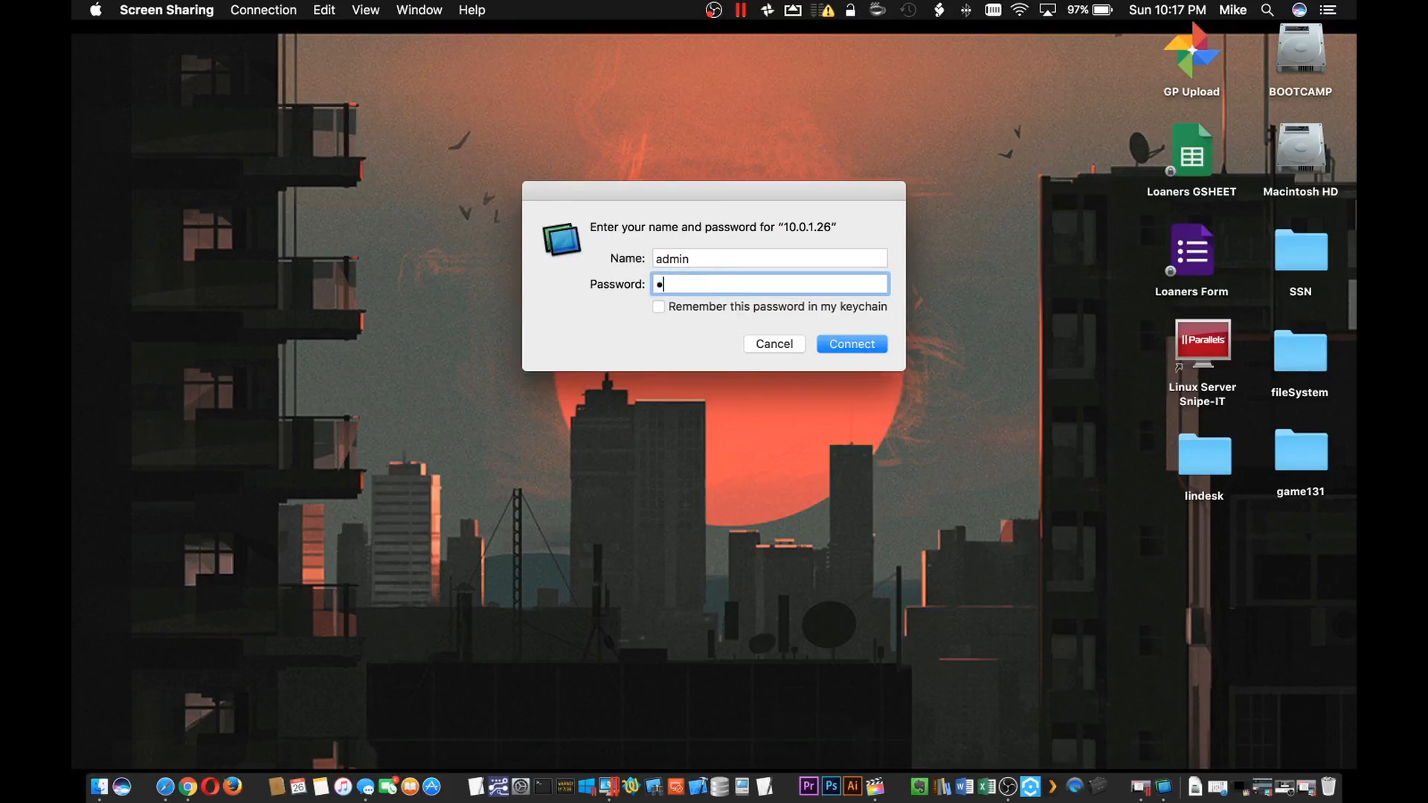
text(••••)
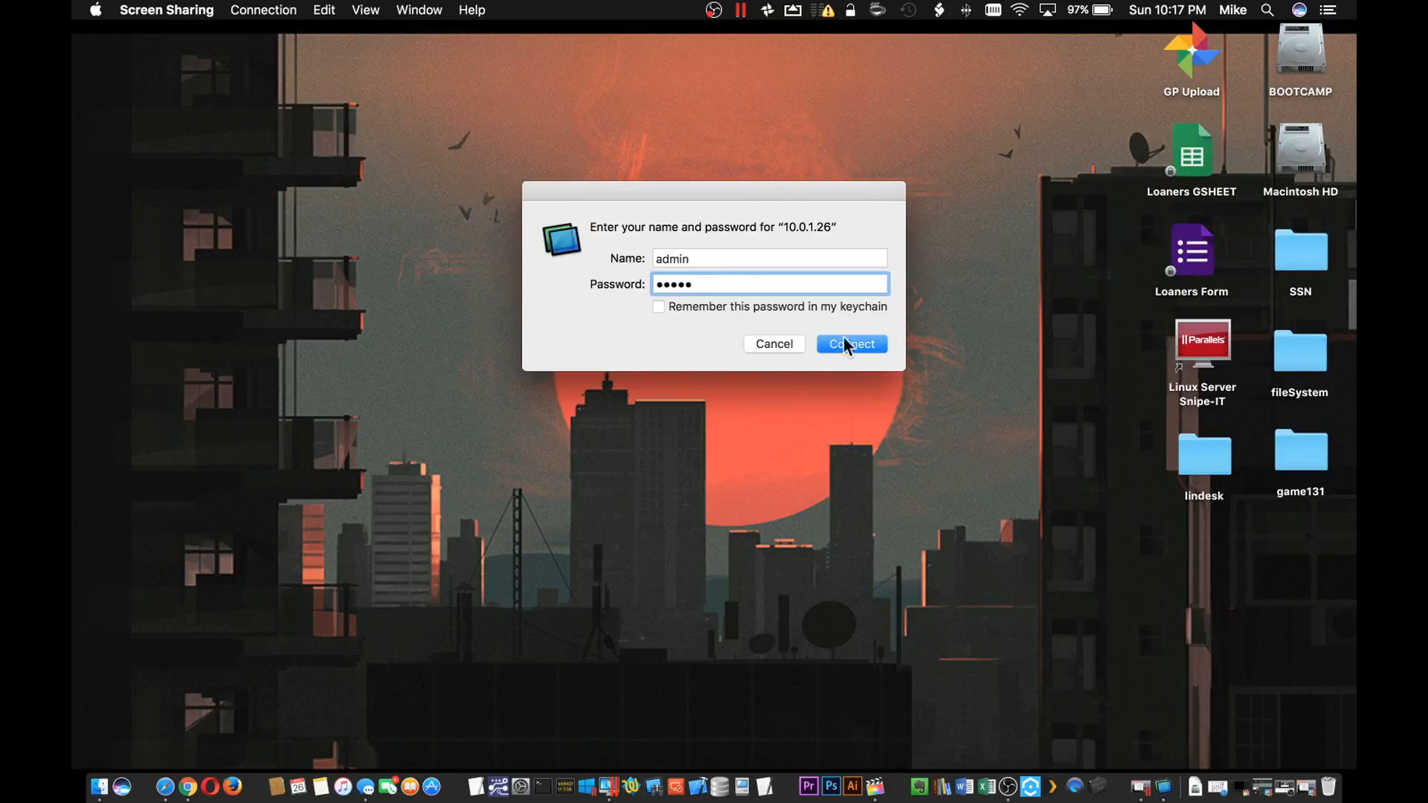
click(848, 344)
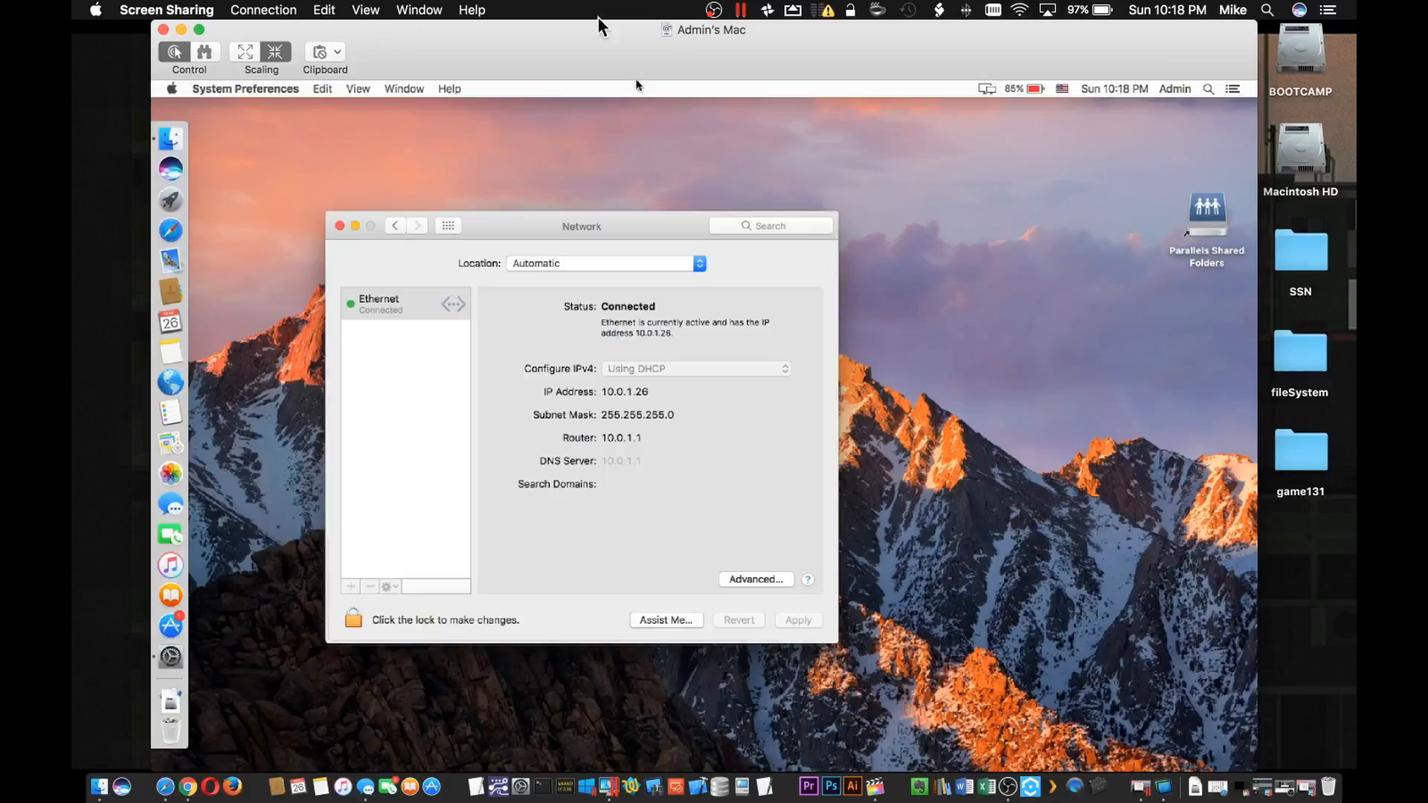
mouse_move(847, 632)
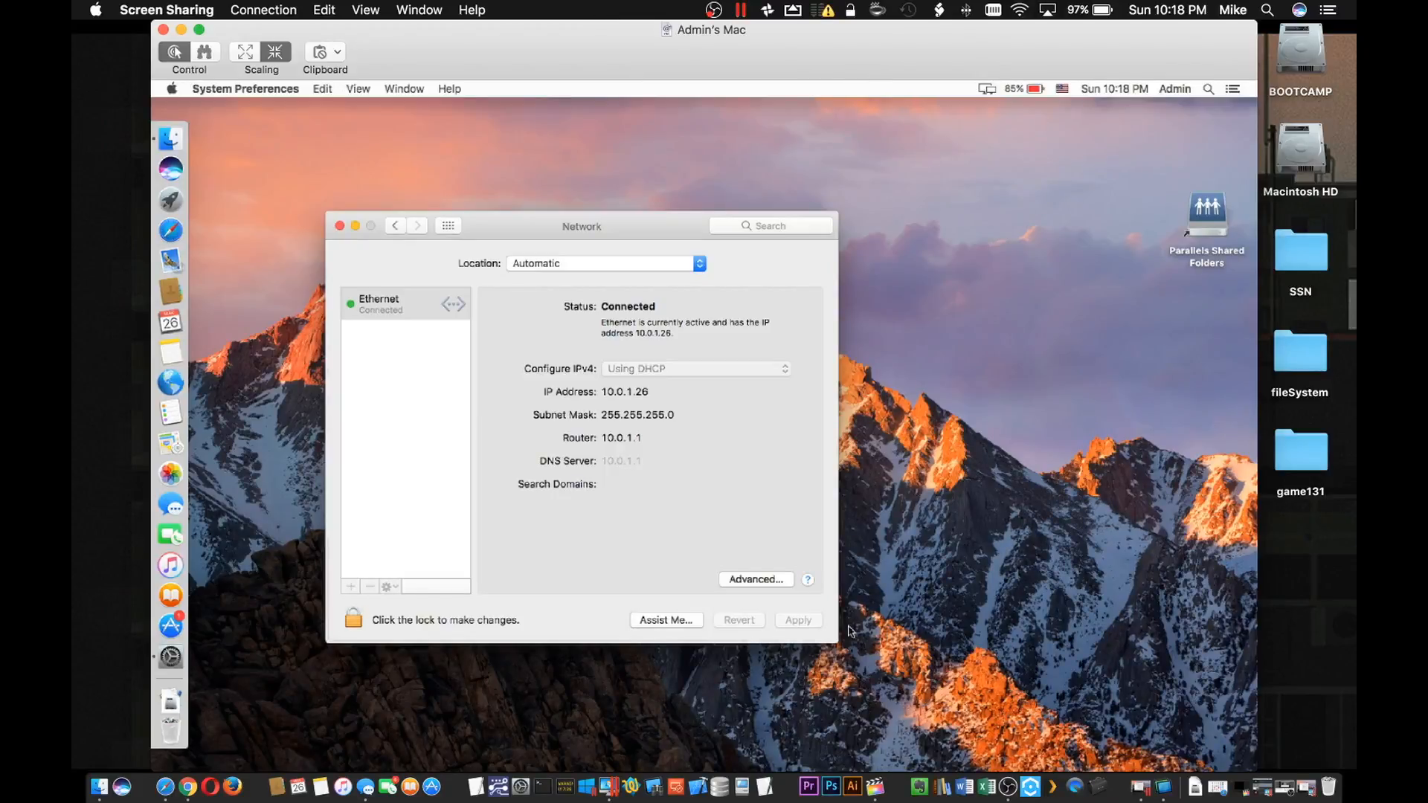
- Drag the remote Network preferences window to a new spot on the shared screen
drag(580, 226, 656, 189)
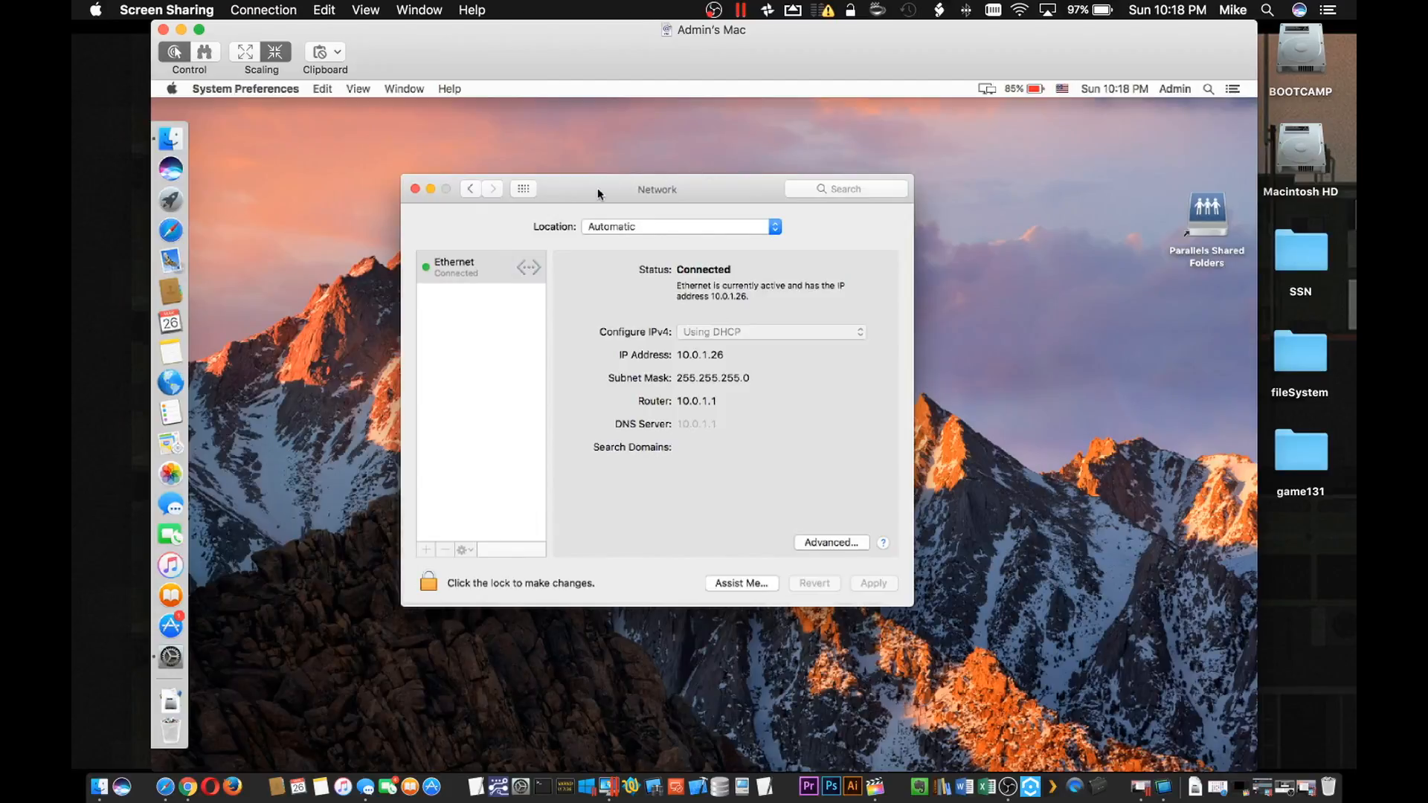
drag(599, 188, 552, 210)
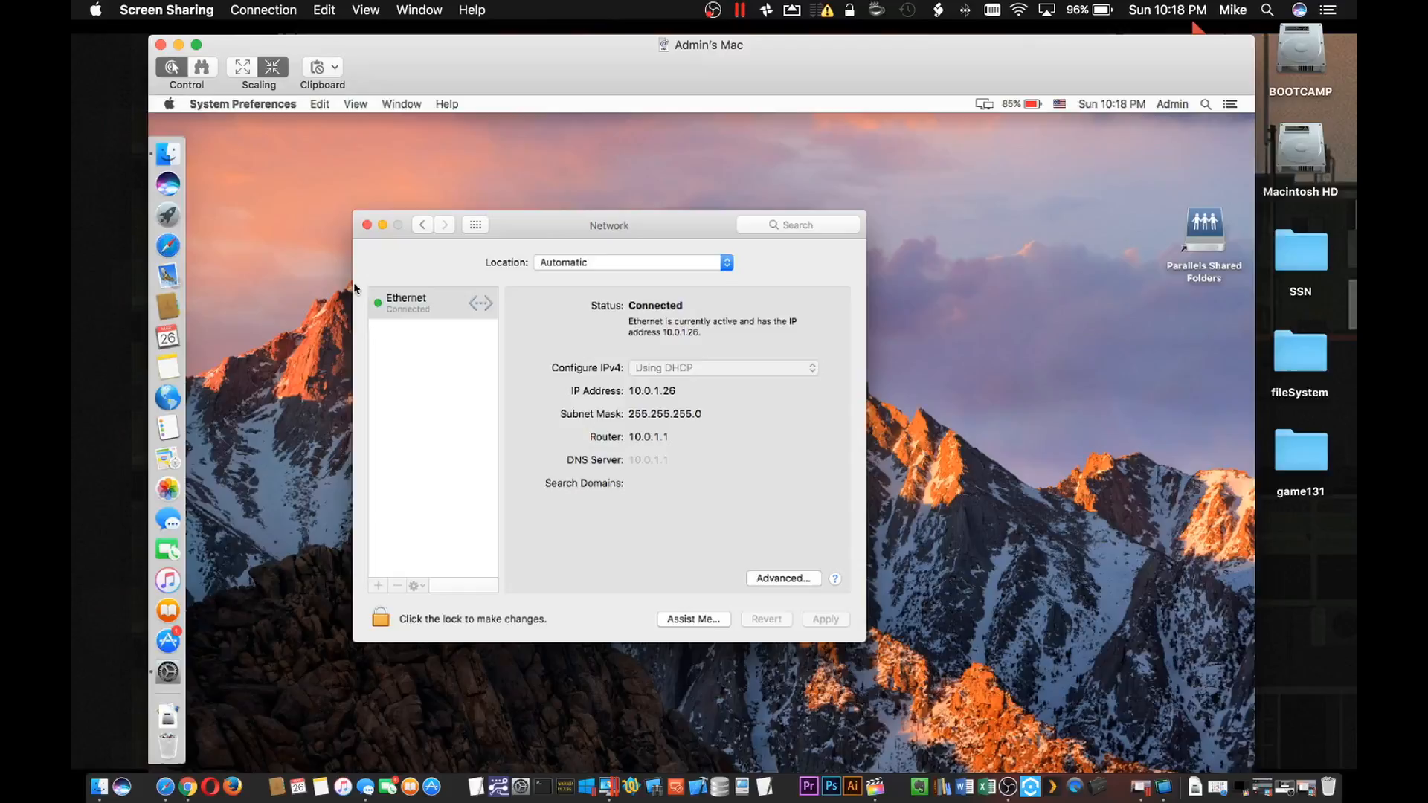
mouse_move(339, 226)
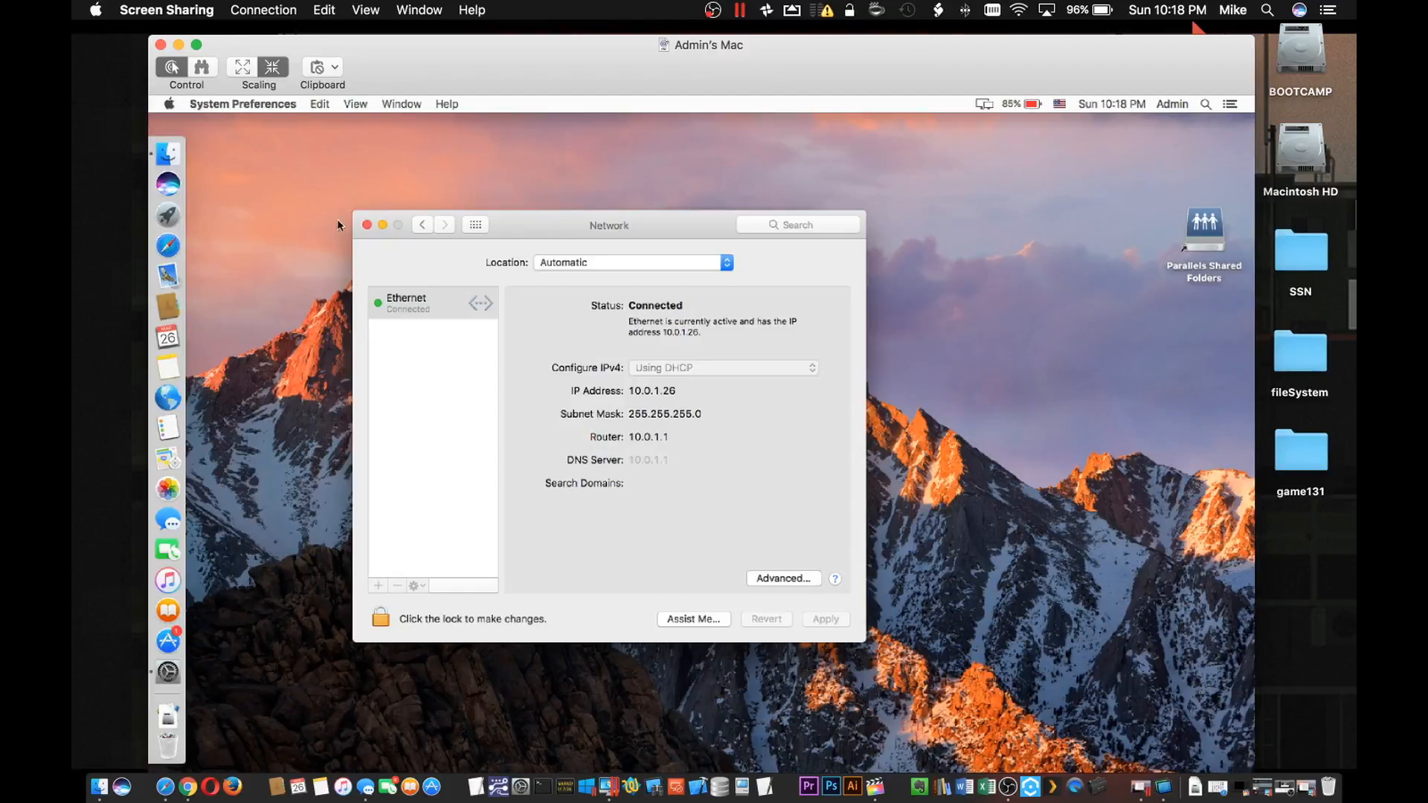